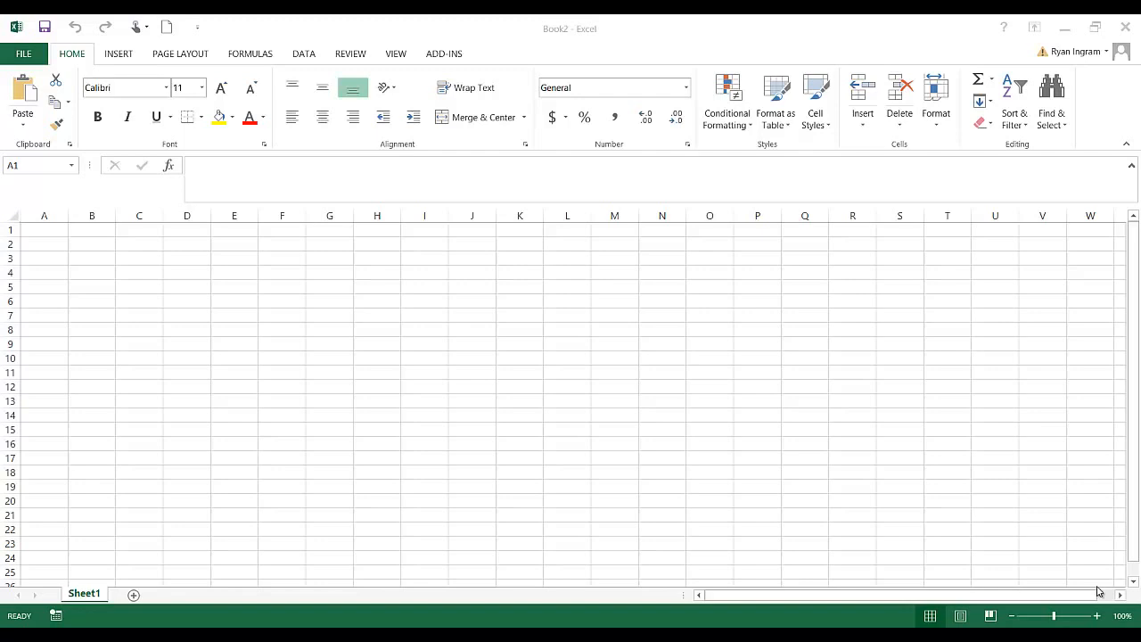
pyautogui.moveTo(1060, 563)
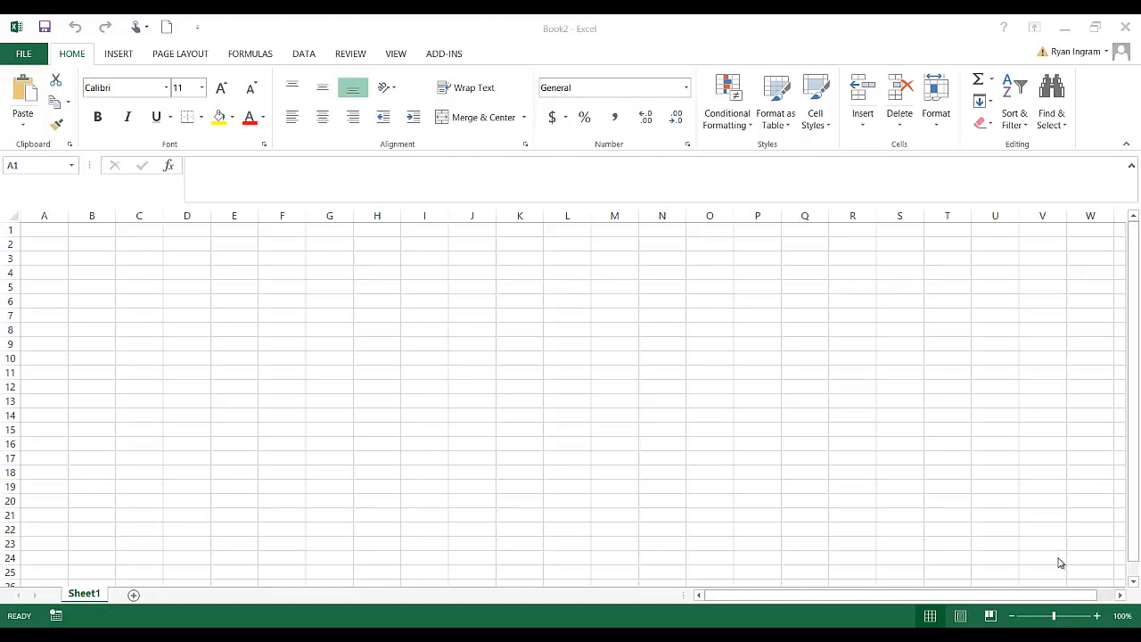
pyautogui.moveTo(1055, 556)
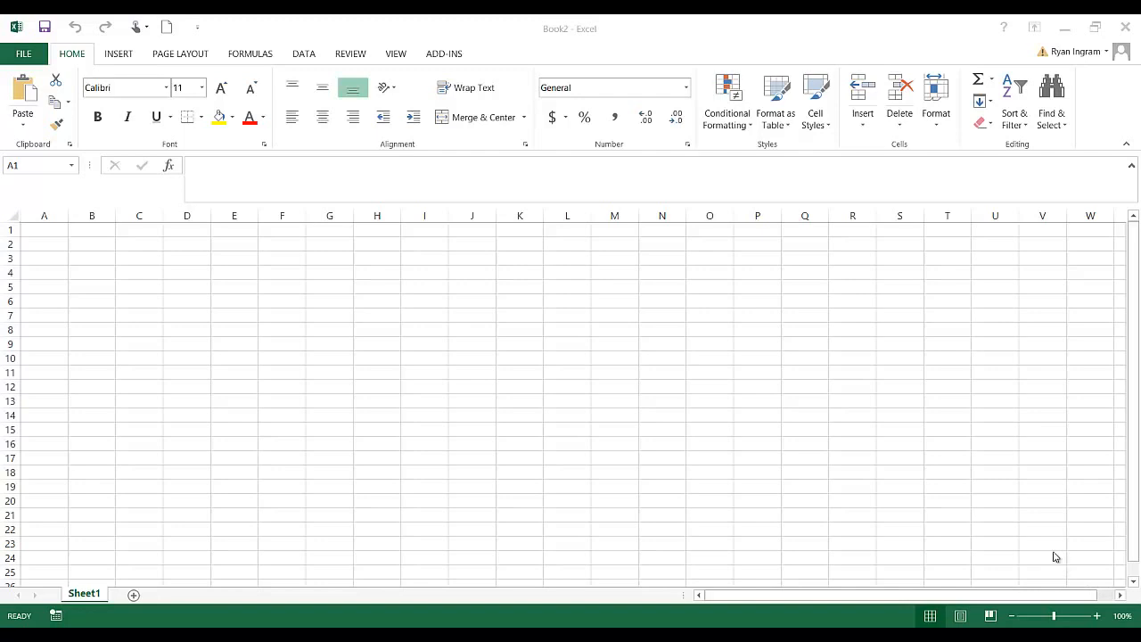
pyautogui.moveTo(378, 70)
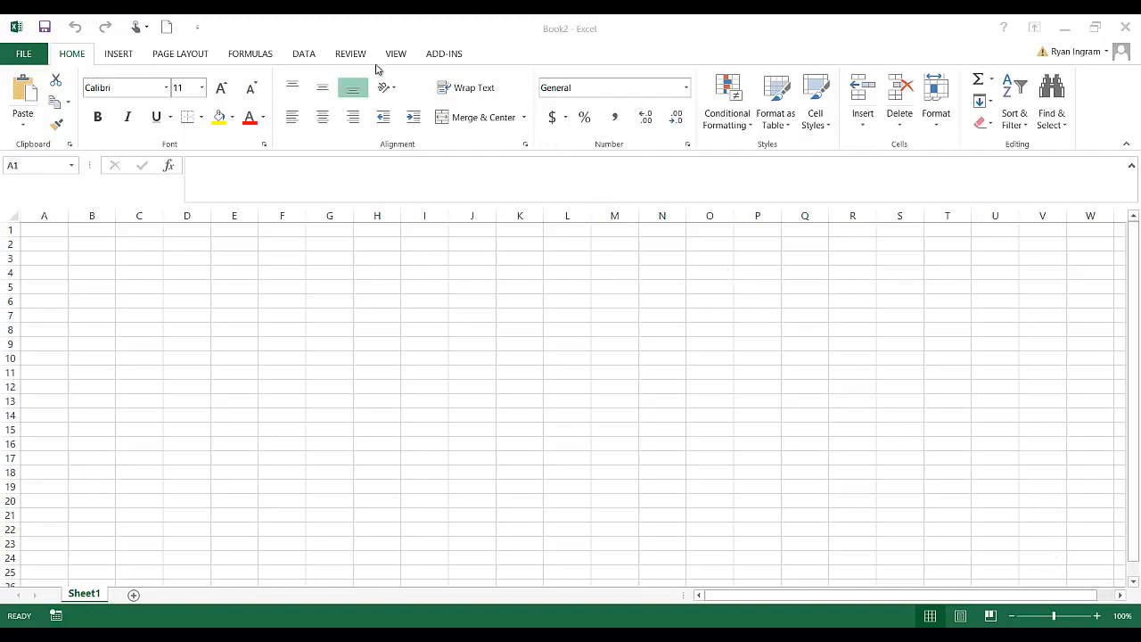
pyautogui.moveTo(310, 57)
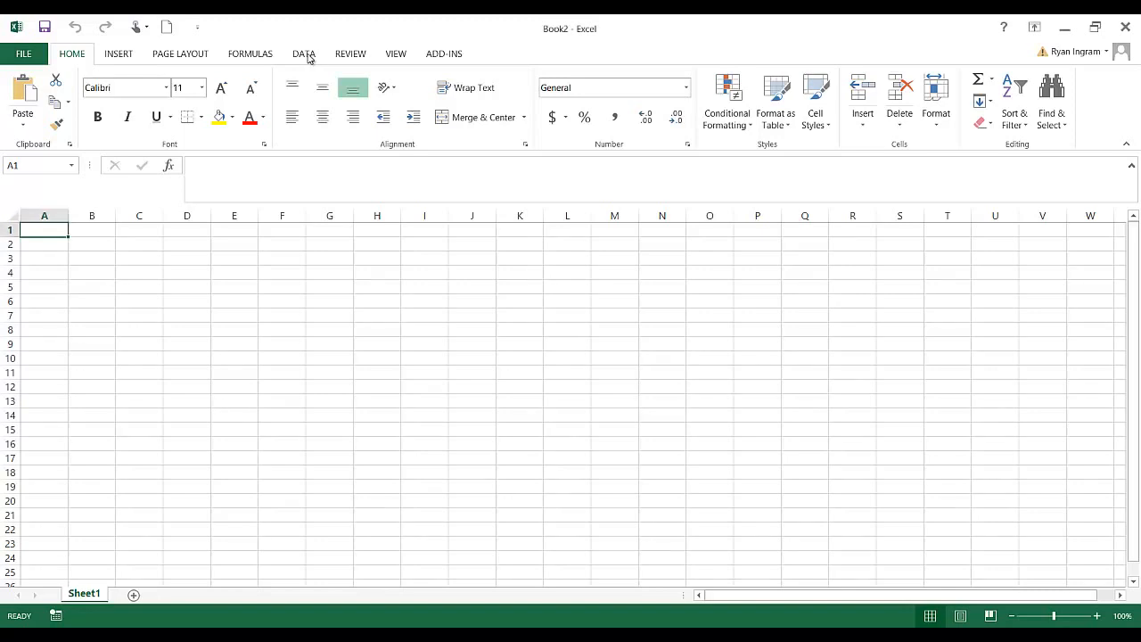
# - Show the Data ribbon's list of other external data sources for import
pyautogui.click(303, 54)
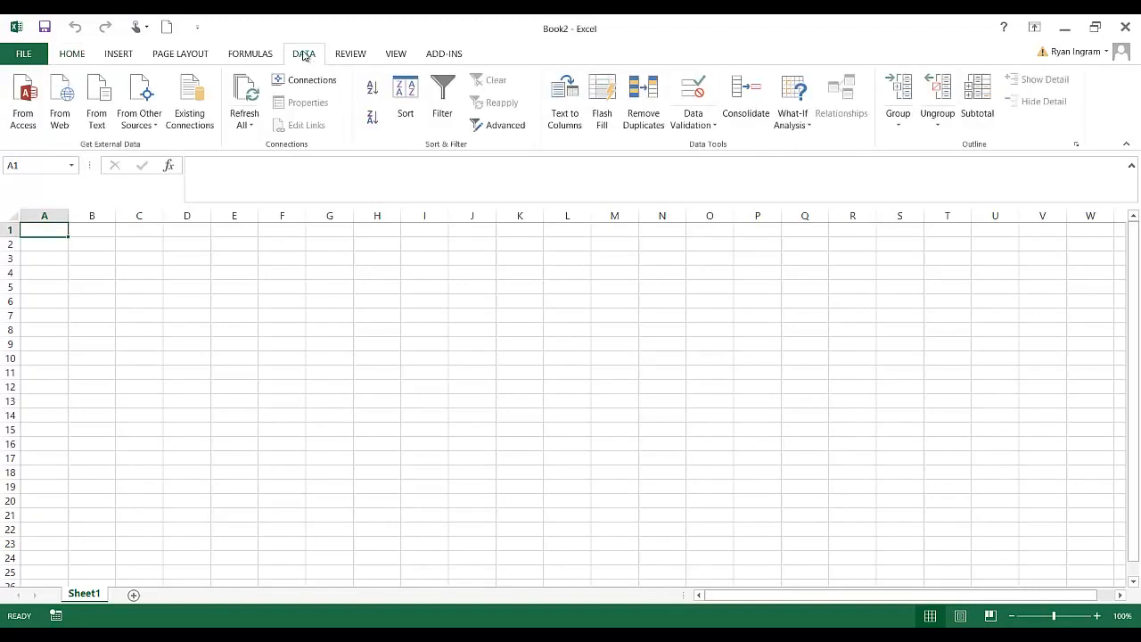
pyautogui.moveTo(189, 99)
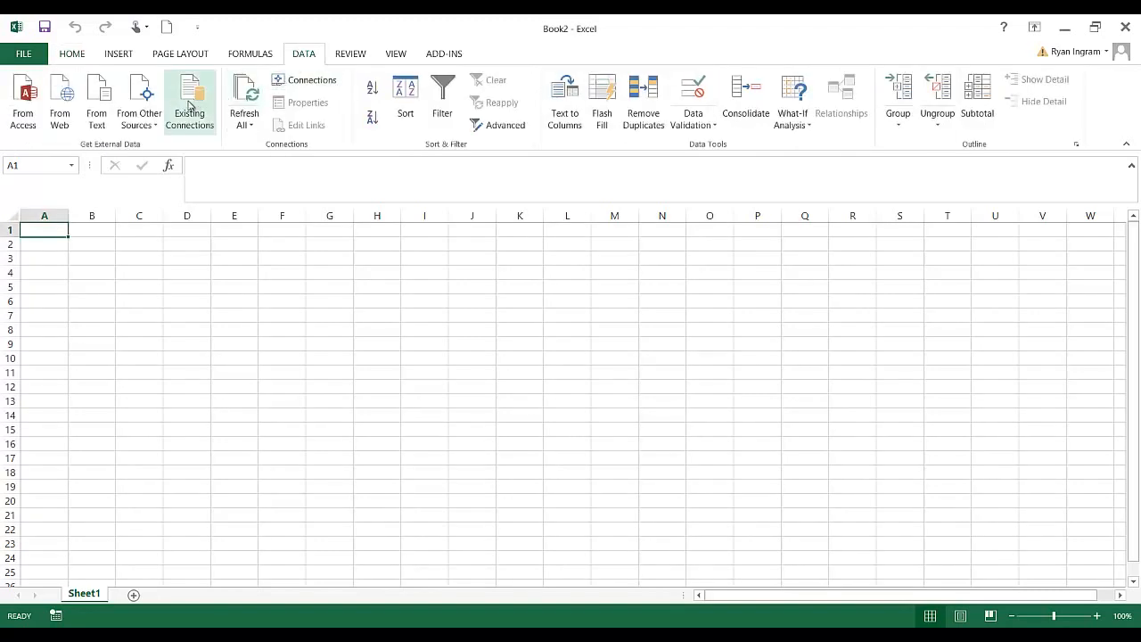
pyautogui.moveTo(139, 98)
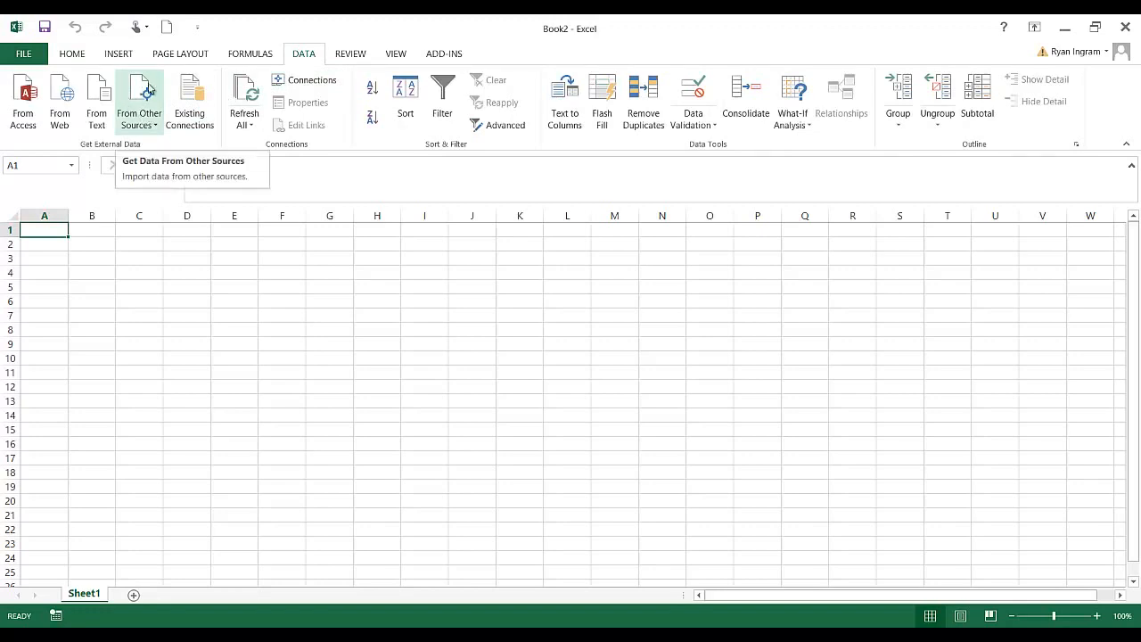
pyautogui.click(139, 102)
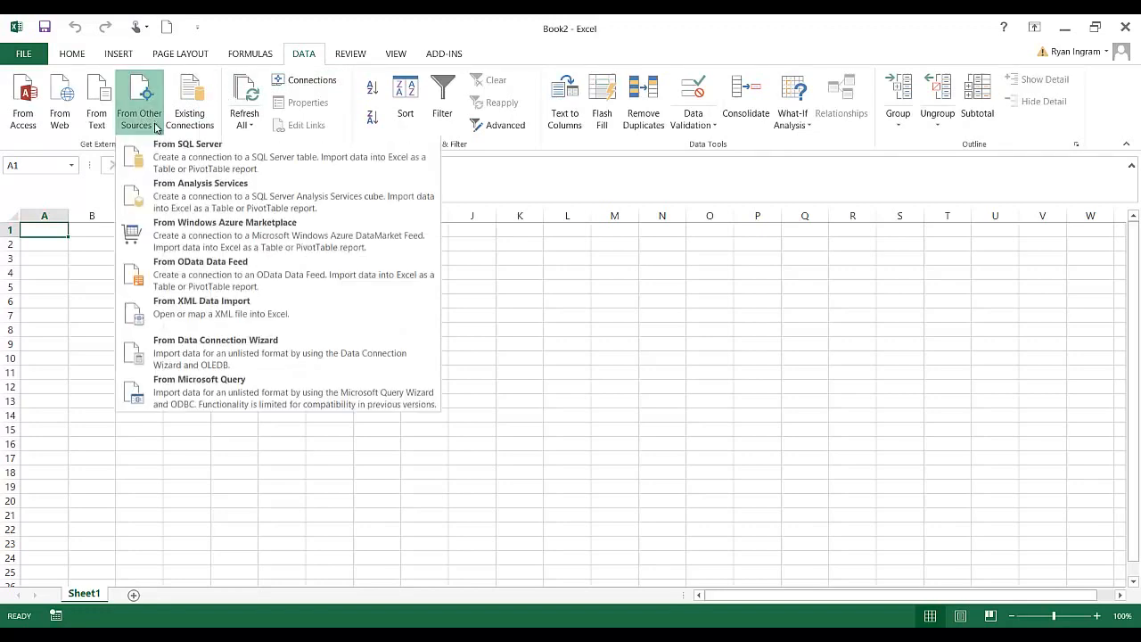
pyautogui.moveTo(189, 385)
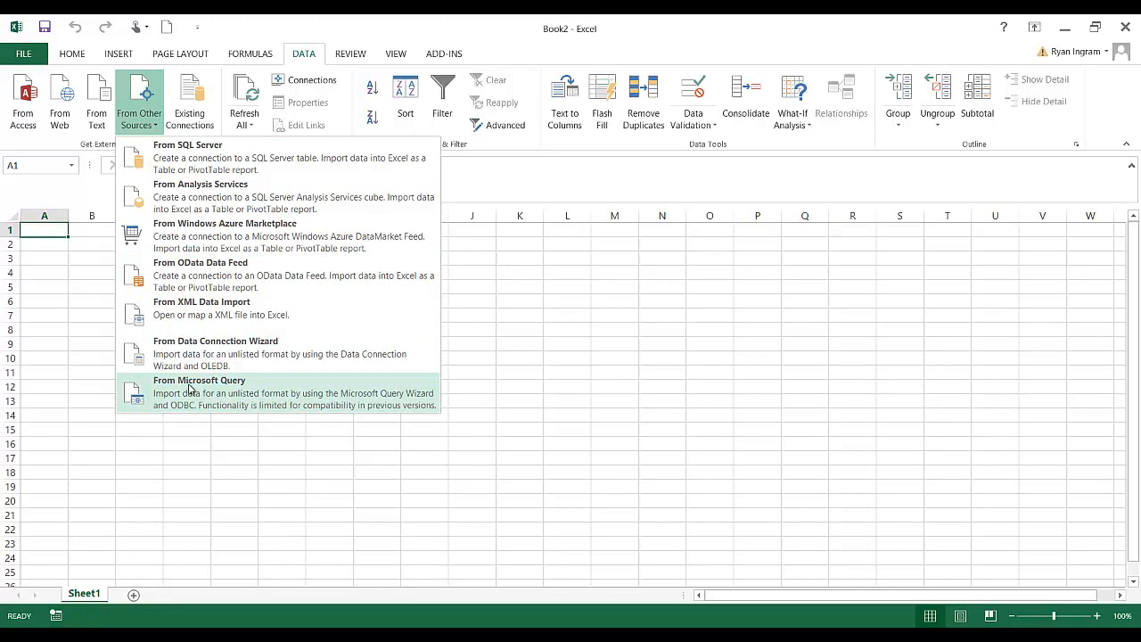
pyautogui.moveTo(192, 399)
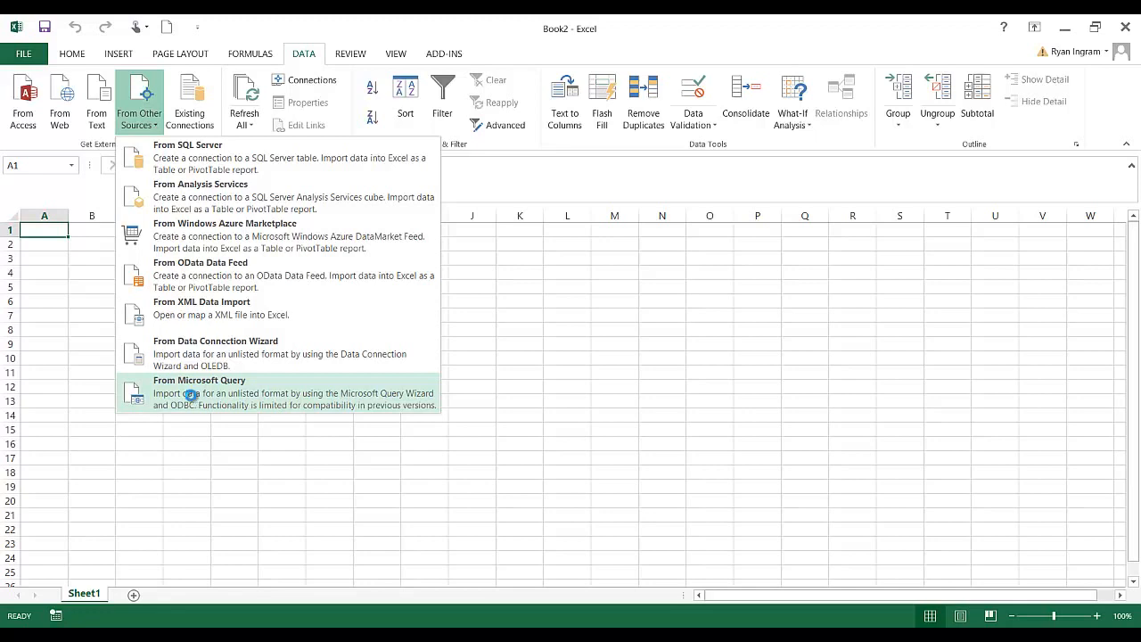
# - Start a From Microsoft Query import and choose <New Data Source>
pyautogui.click(200, 380)
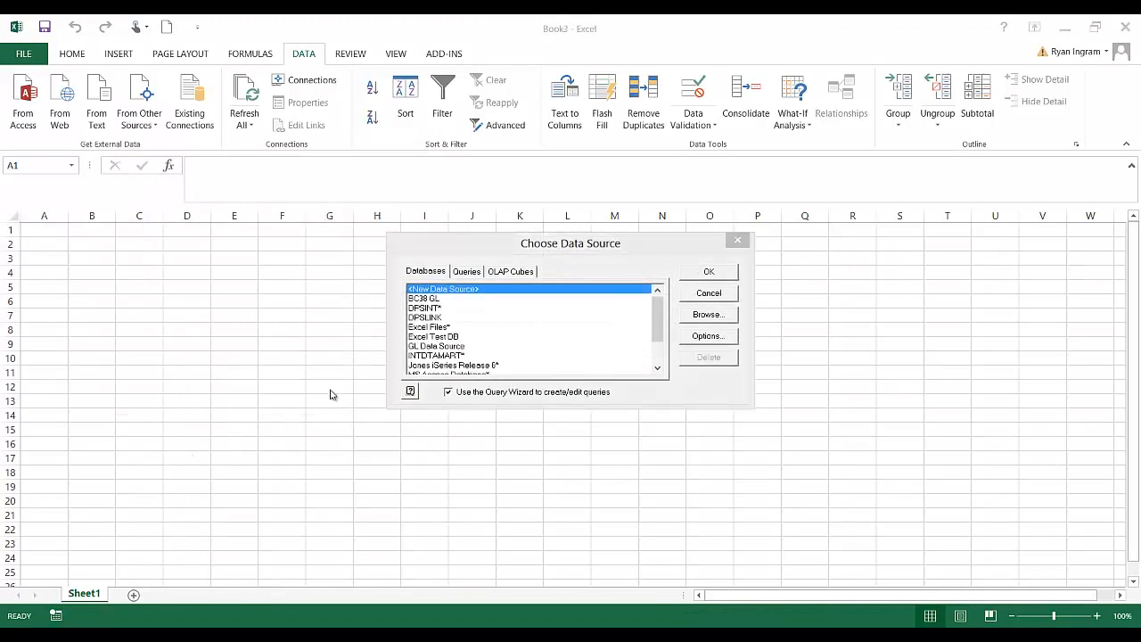
pyautogui.moveTo(516, 257)
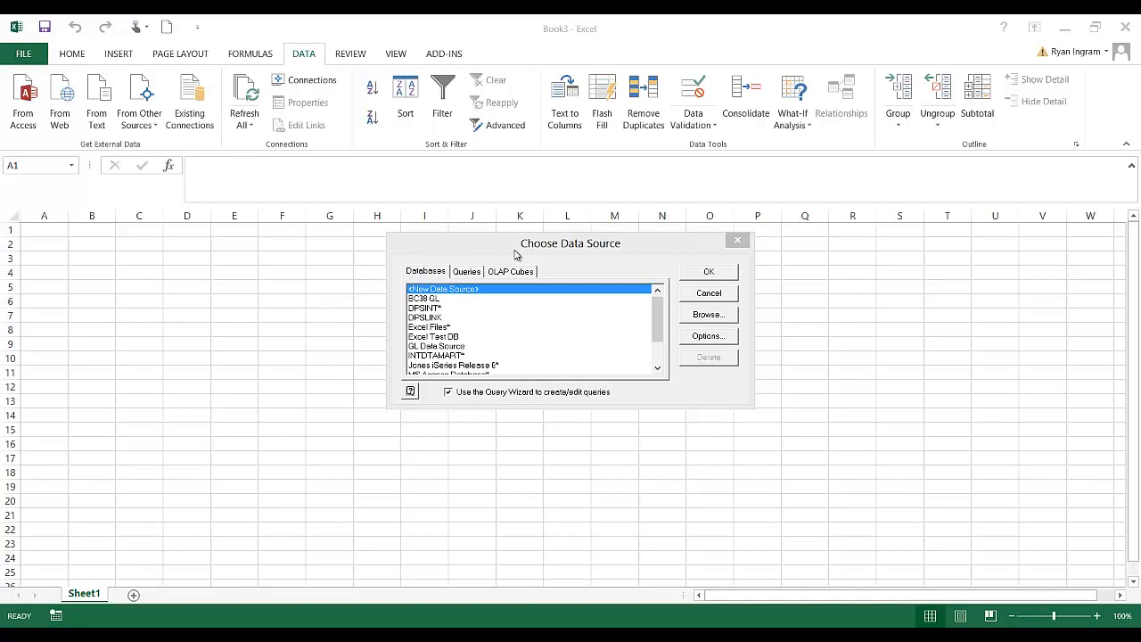
pyautogui.moveTo(427, 318)
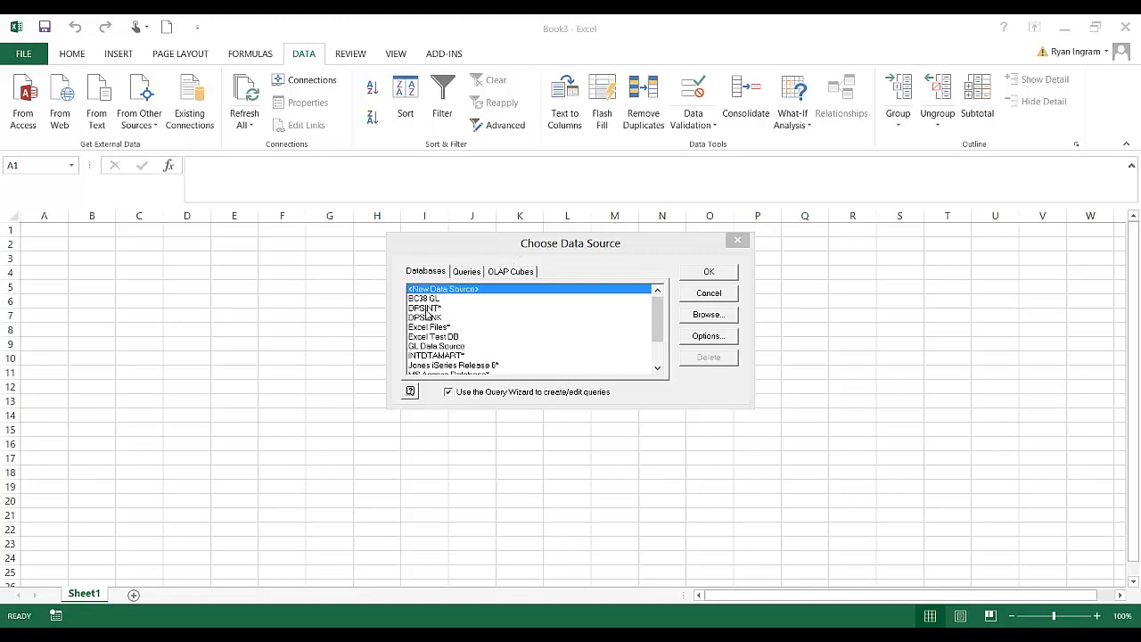
pyautogui.click(425, 306)
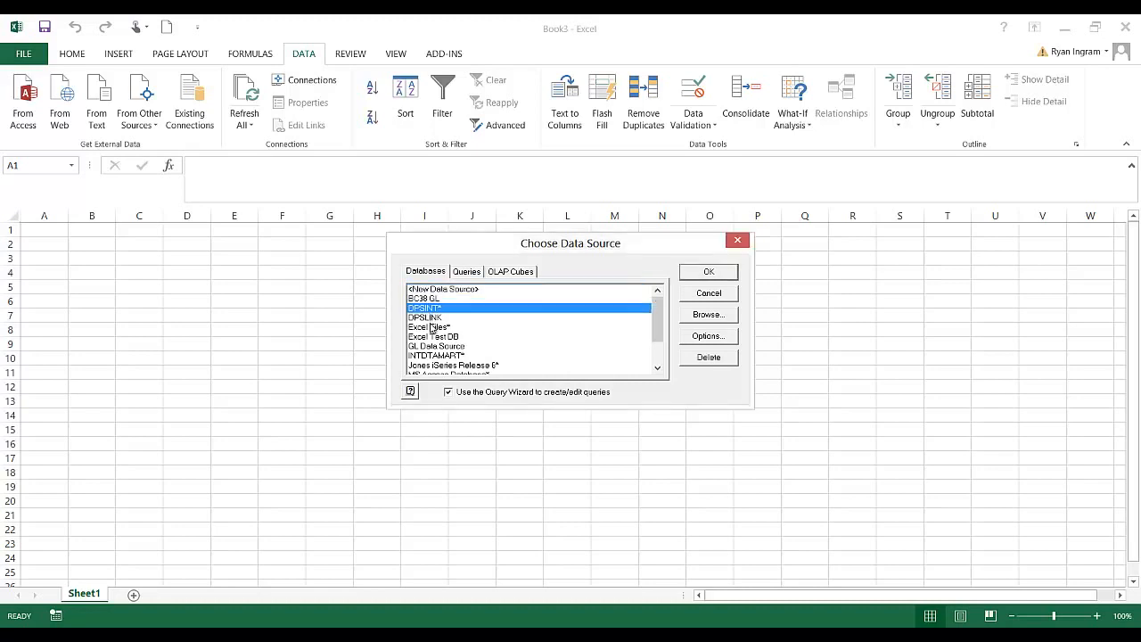
pyautogui.click(431, 327)
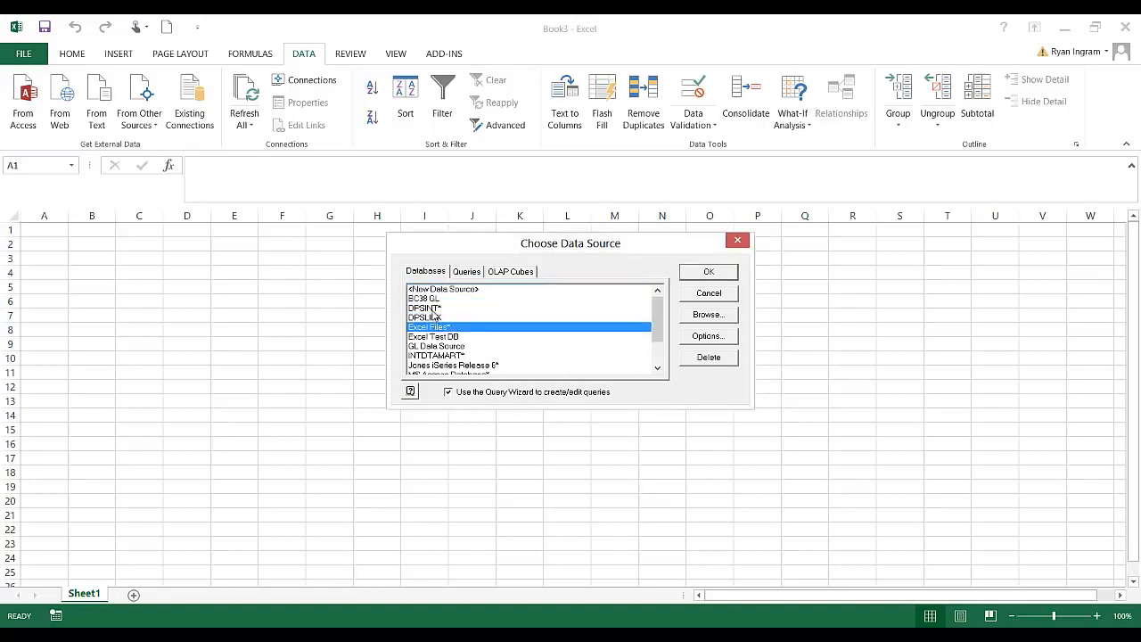
pyautogui.click(442, 289)
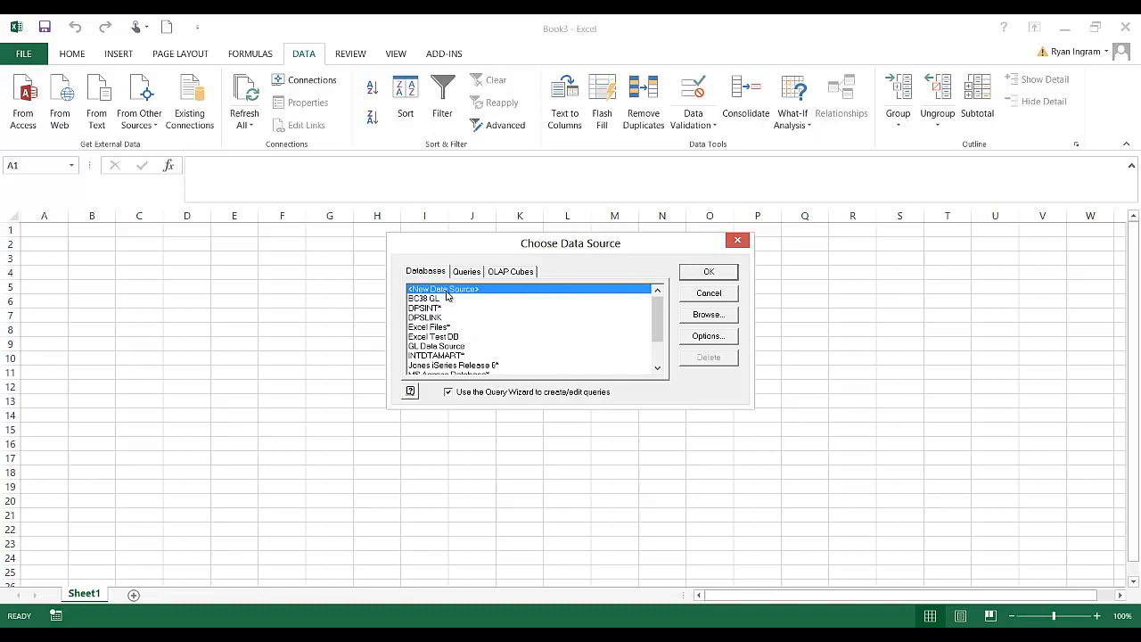
pyautogui.moveTo(449, 289)
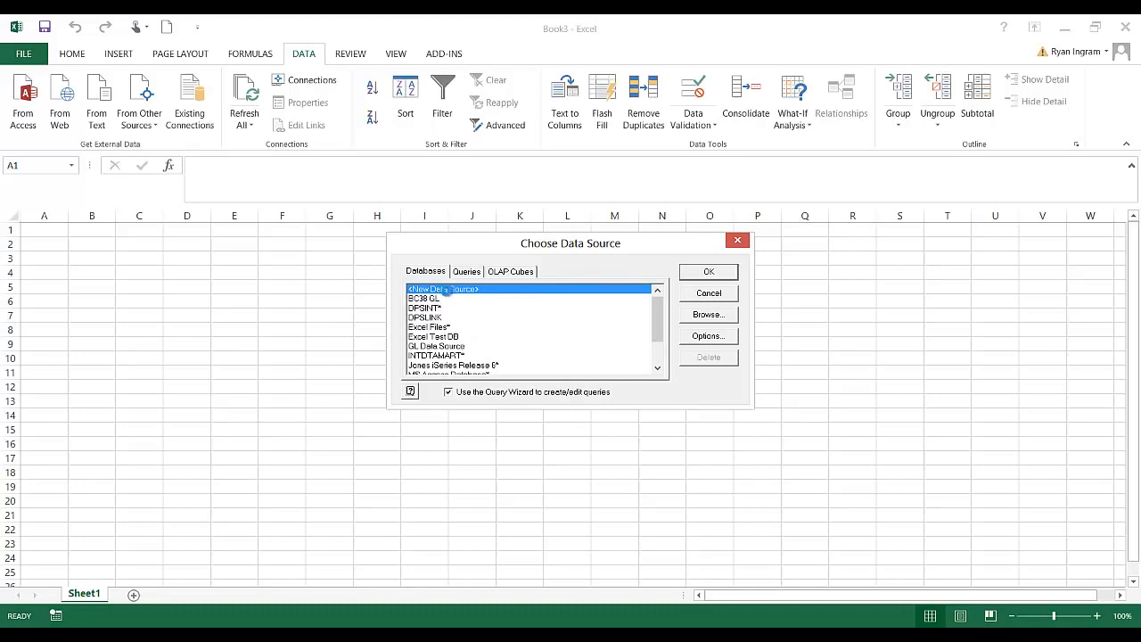
# - Name the new data source DPS and choose the Client Access ODBC Driver
pyautogui.click(708, 271)
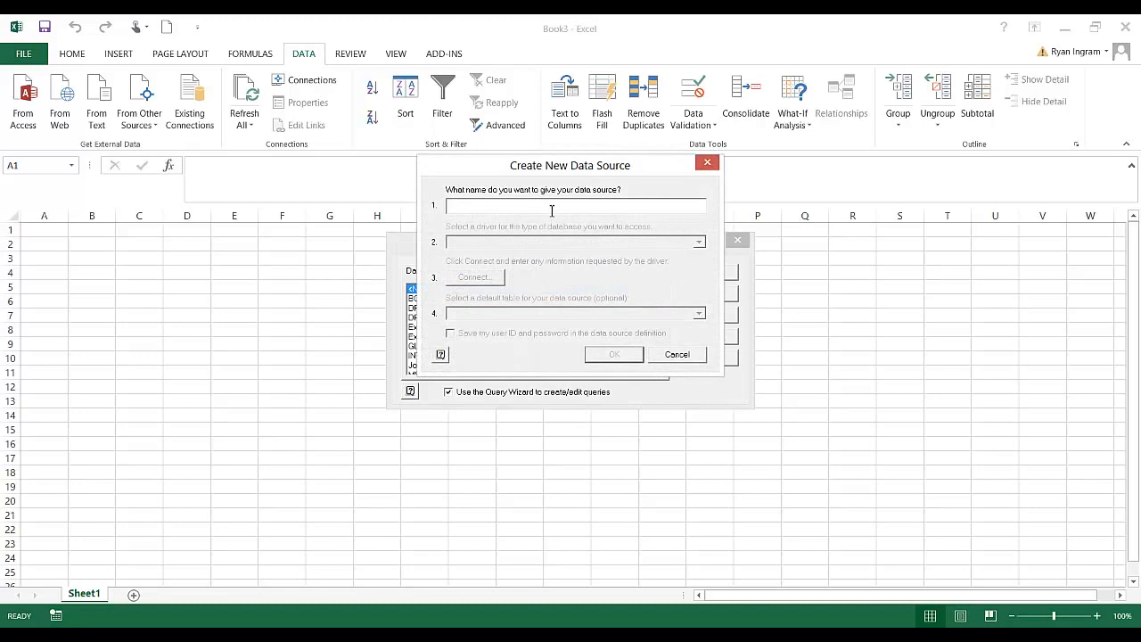
pyautogui.write('DPS')
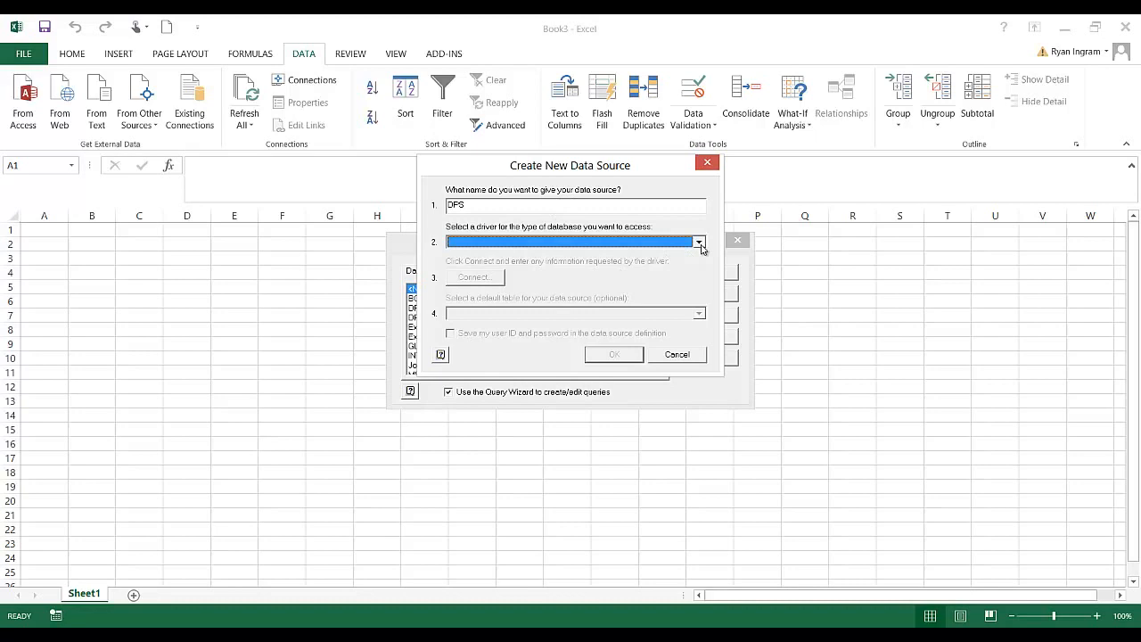
pyautogui.click(699, 243)
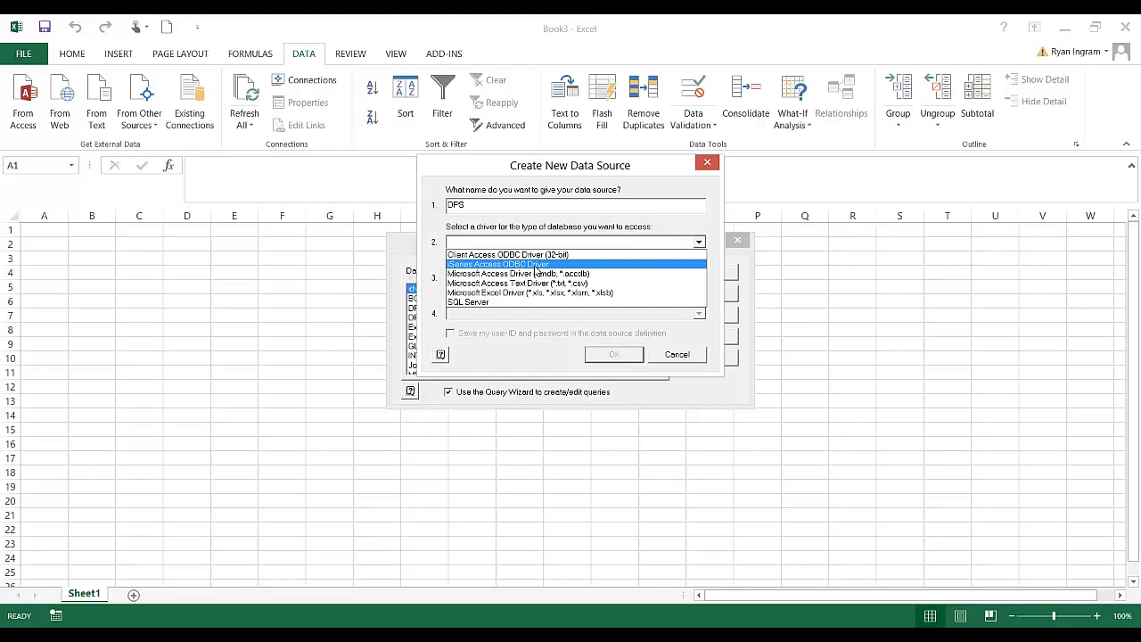
pyautogui.click(497, 264)
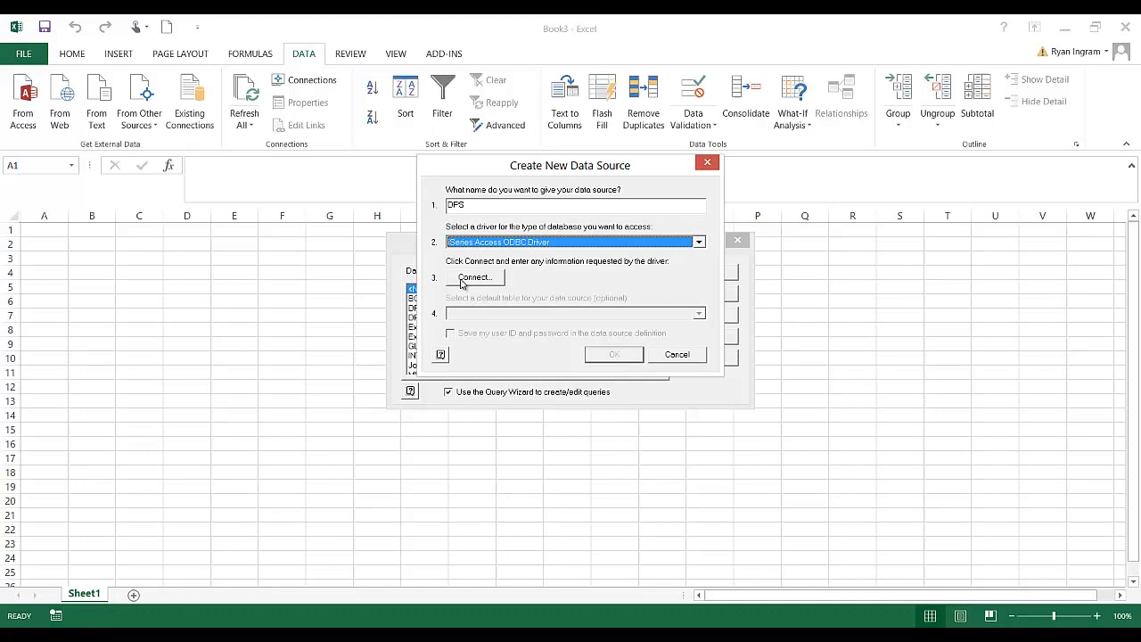
# - Connect the driver with DPSDTAMART as the default SQL schema and confirm
pyautogui.click(475, 278)
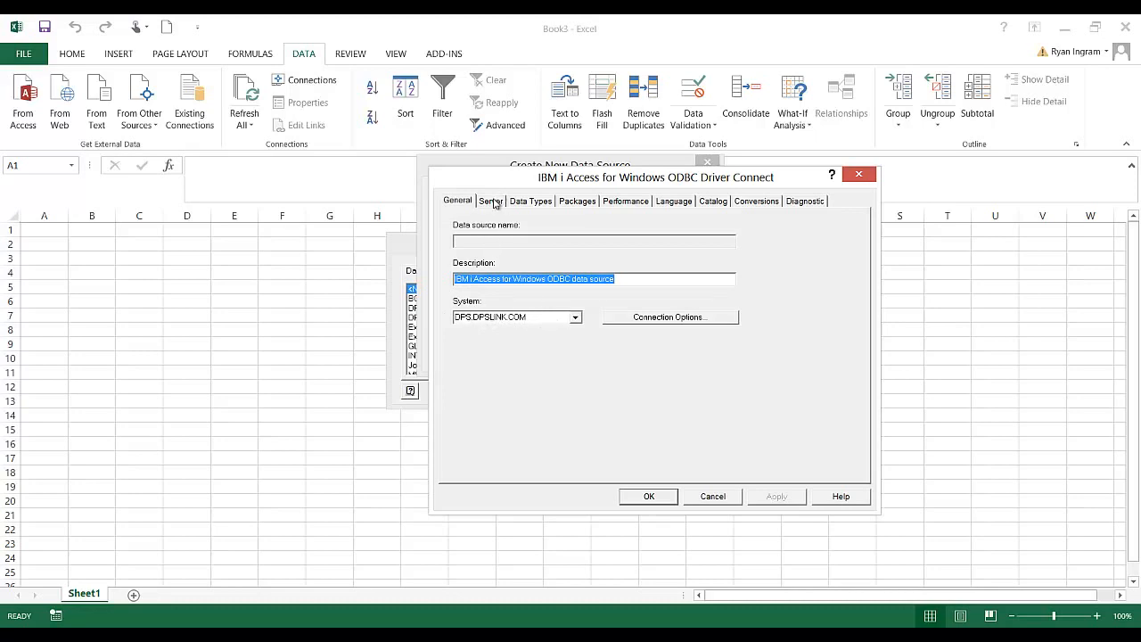
pyautogui.click(491, 200)
pyautogui.write('DPSDTAMART')
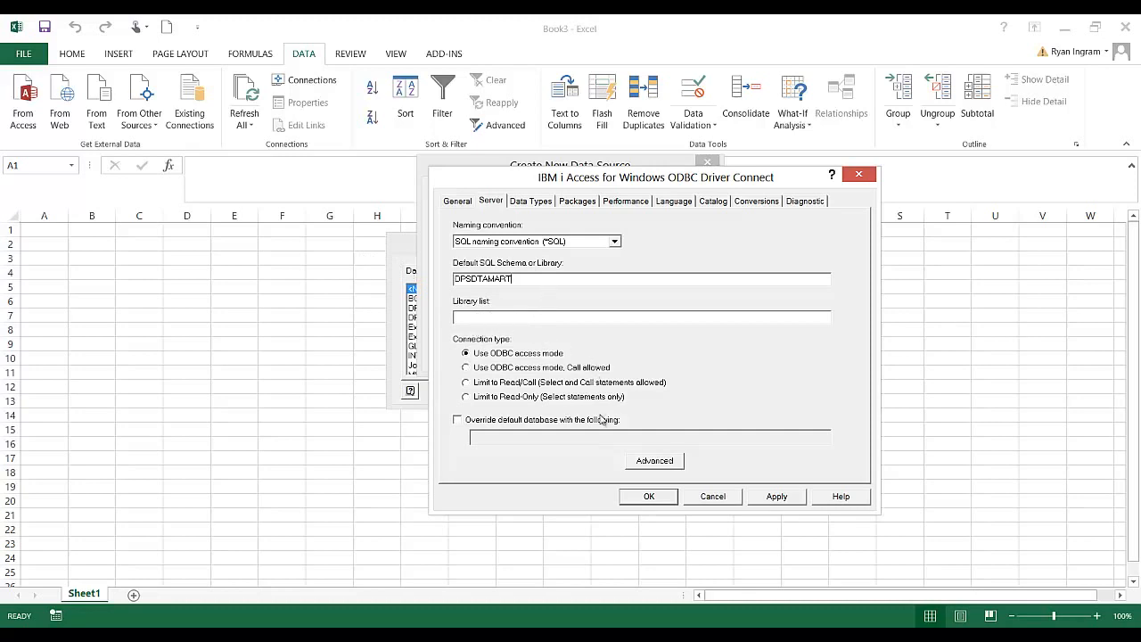
pyautogui.moveTo(698, 403)
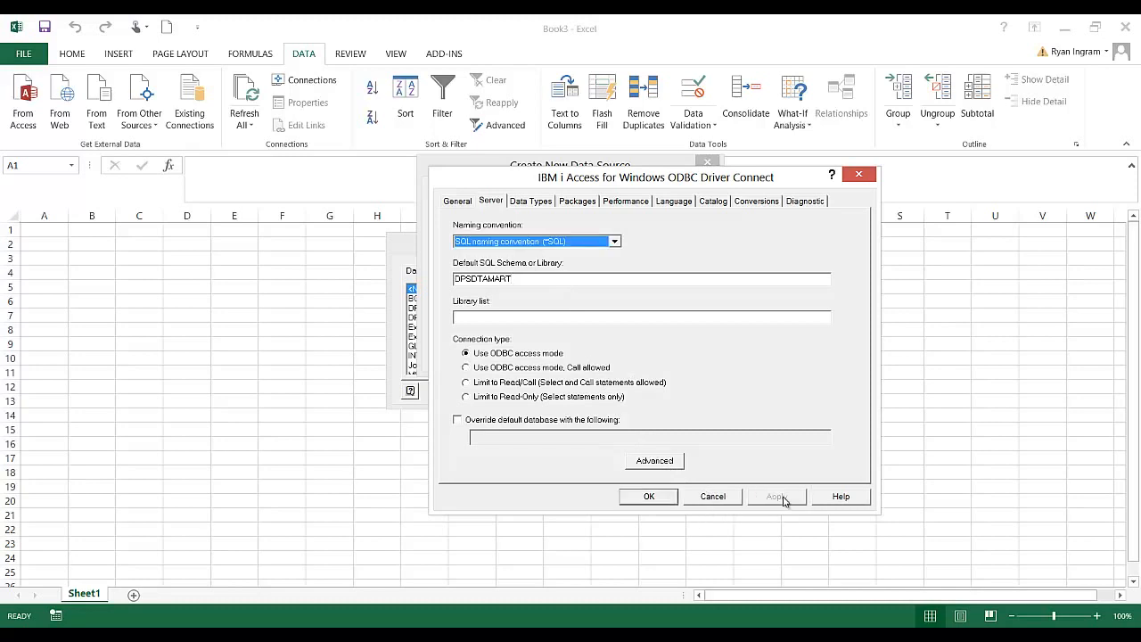
pyautogui.click(649, 495)
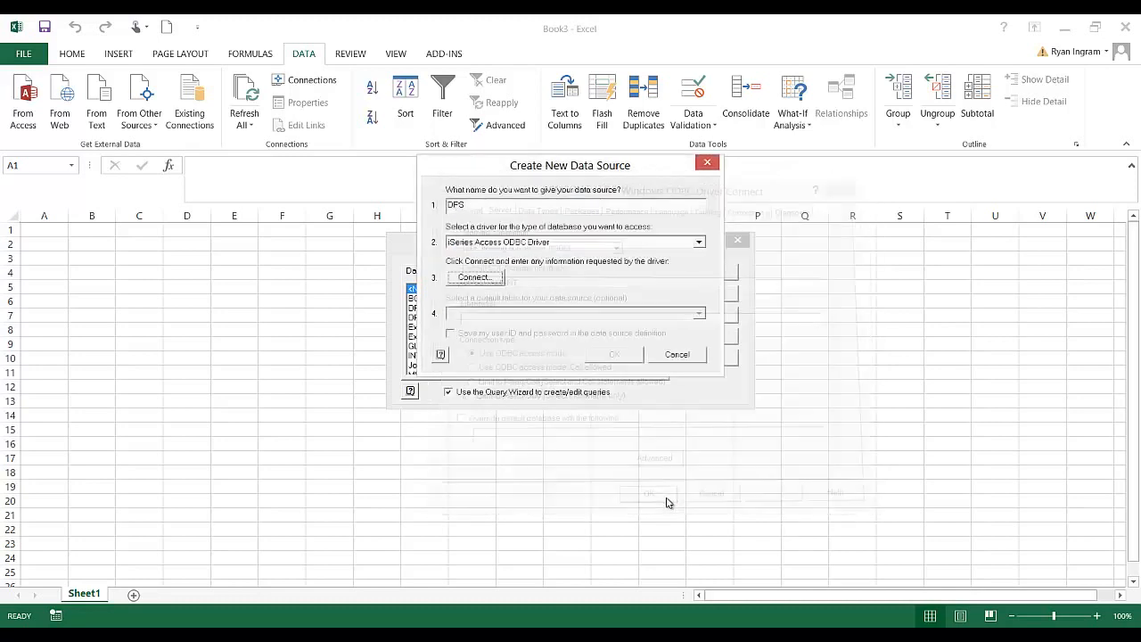
# - Save the DPS data source and launch the Query Wizard on it
pyautogui.click(474, 278)
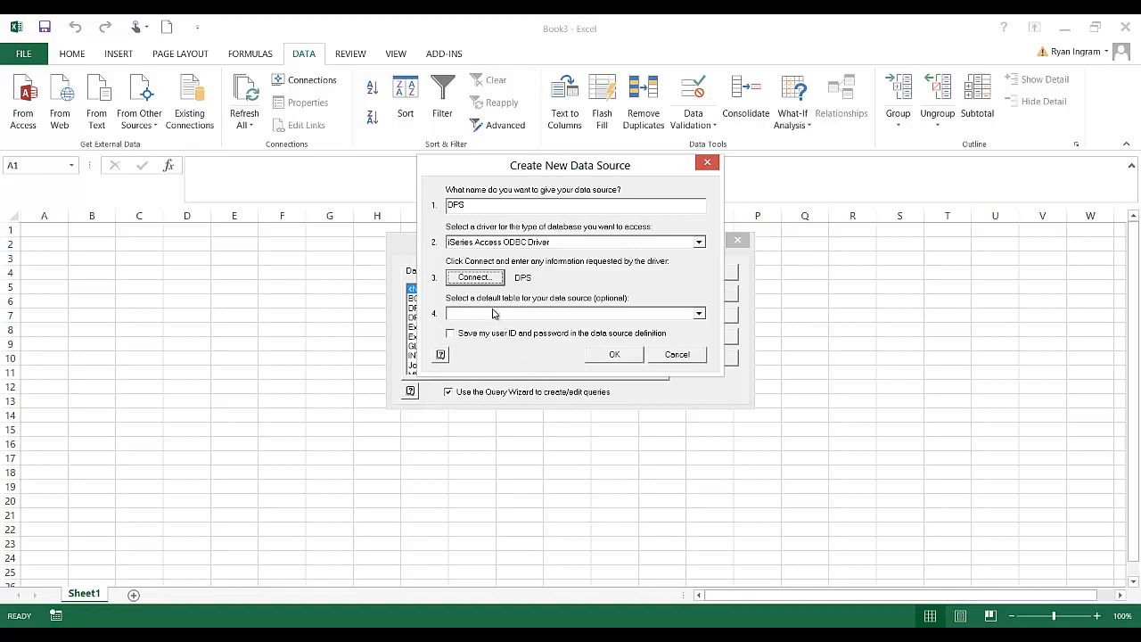
pyautogui.moveTo(604, 364)
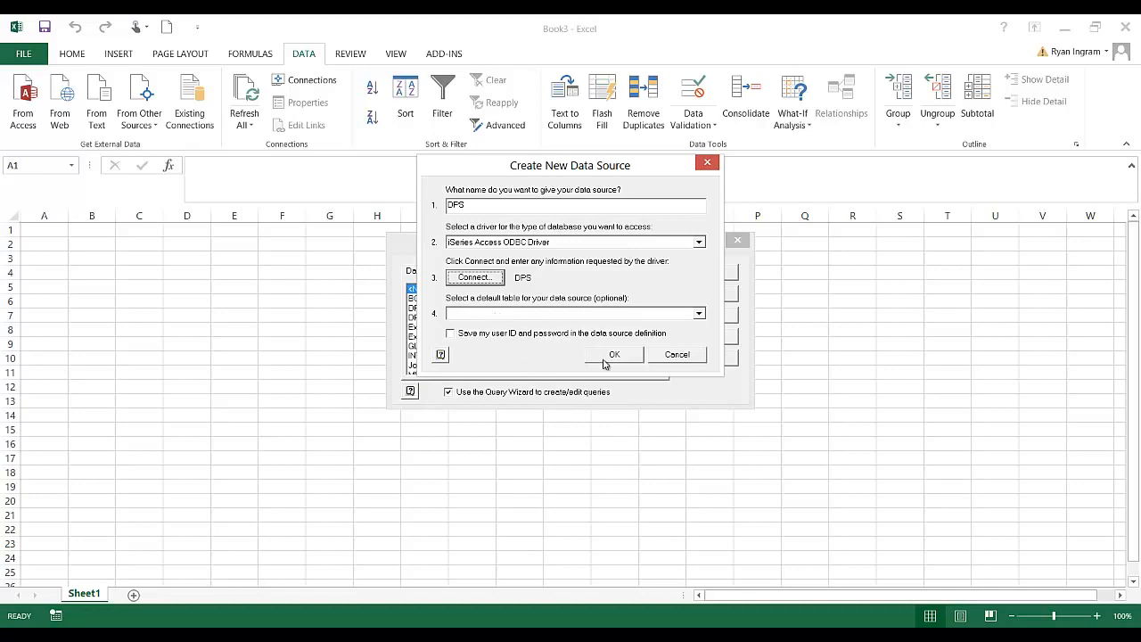
pyautogui.moveTo(586, 321)
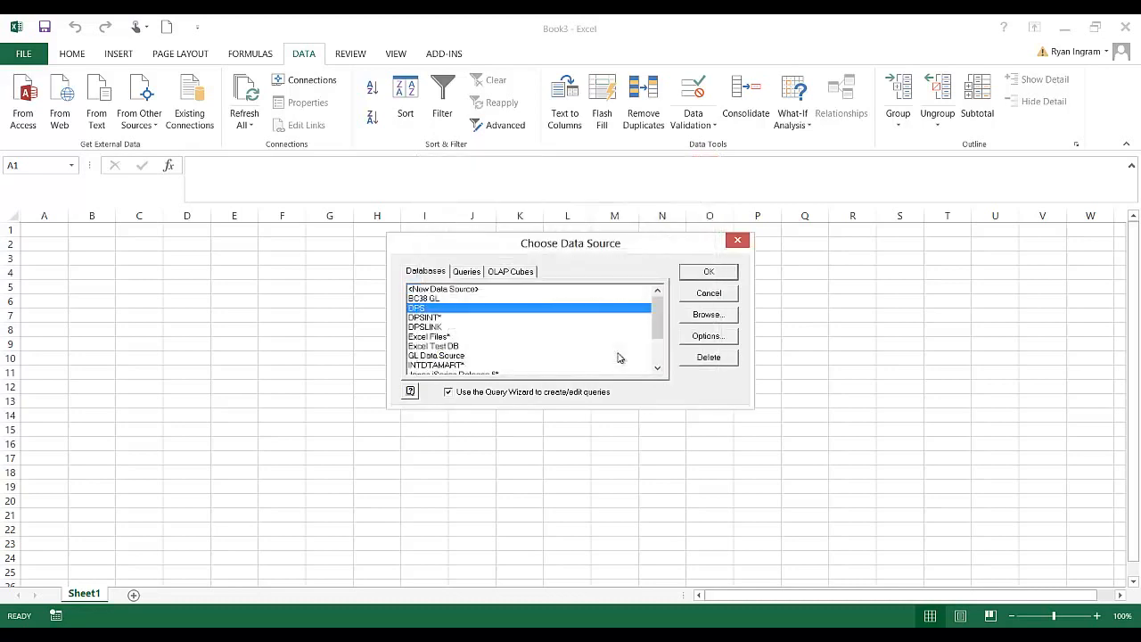
pyautogui.moveTo(559, 319)
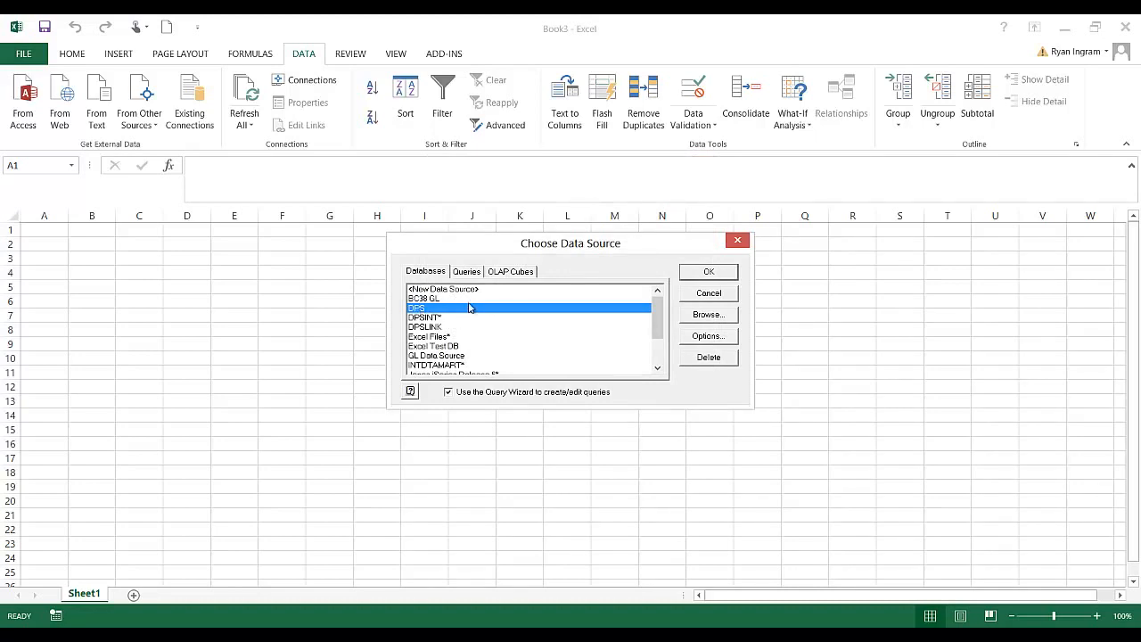
pyautogui.click(707, 271)
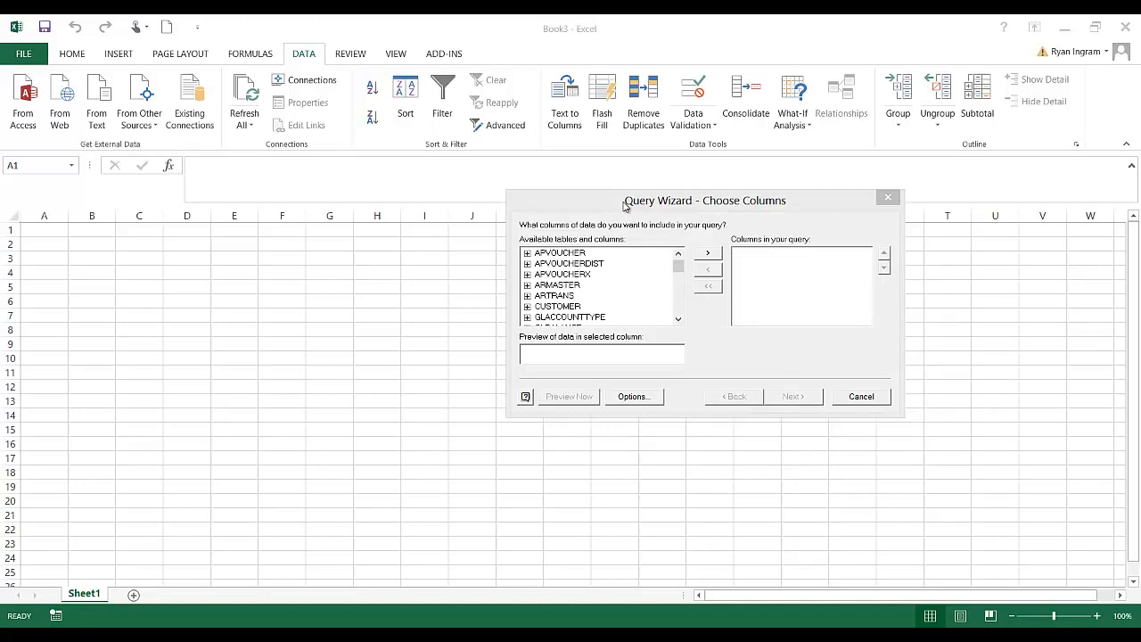
pyautogui.moveTo(610, 221)
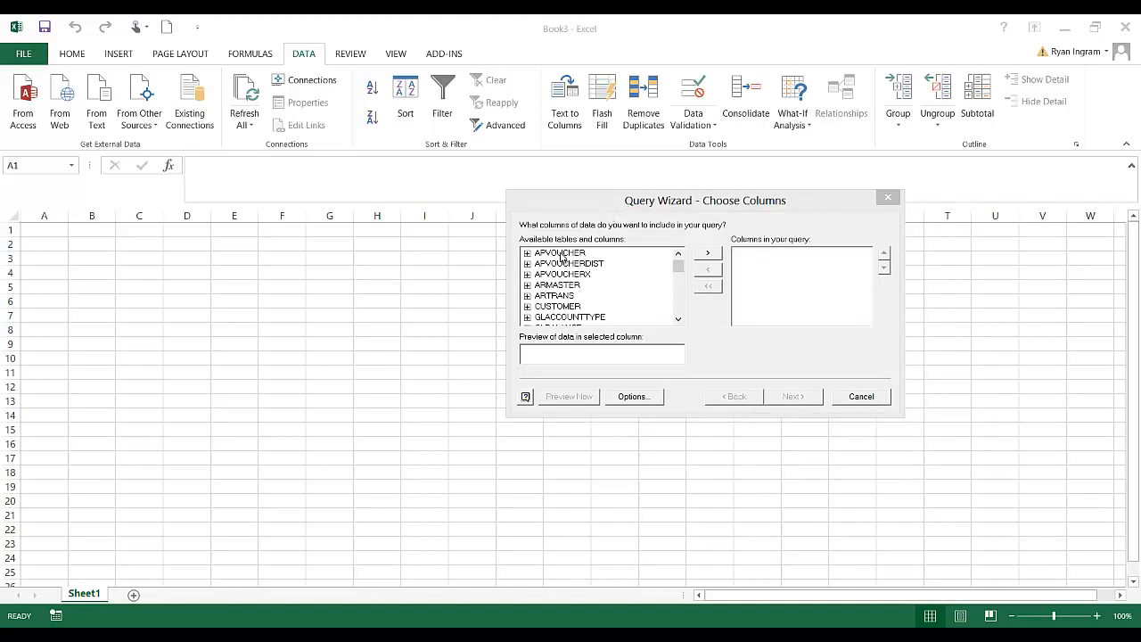
# - Select the CUSTOMER table and move all its columns into the query
pyautogui.click(560, 253)
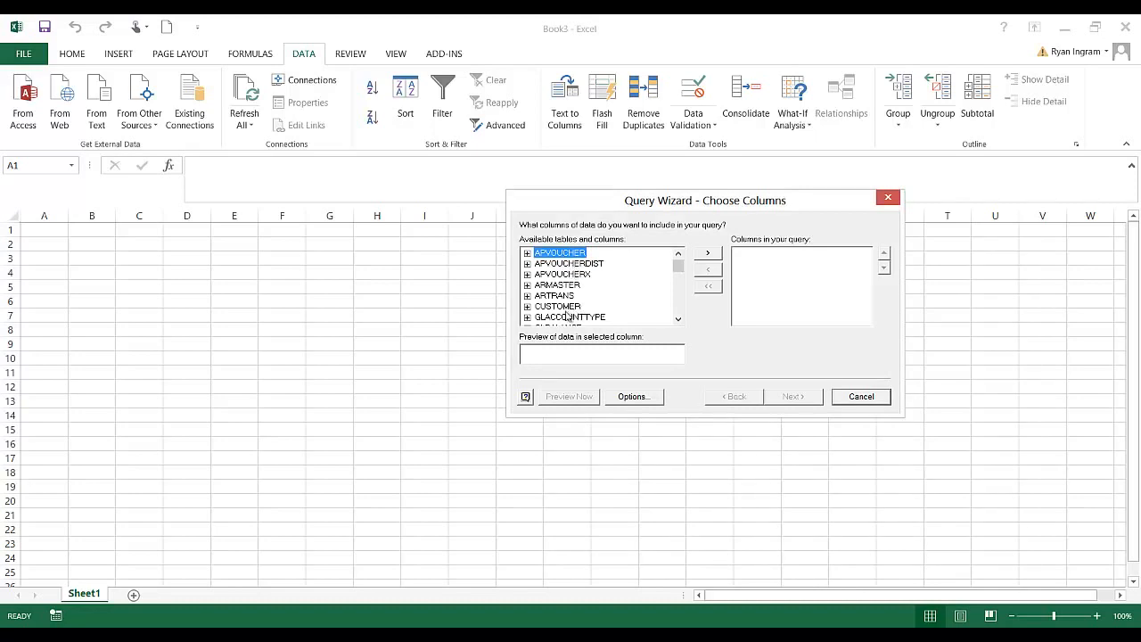
pyautogui.moveTo(563, 307)
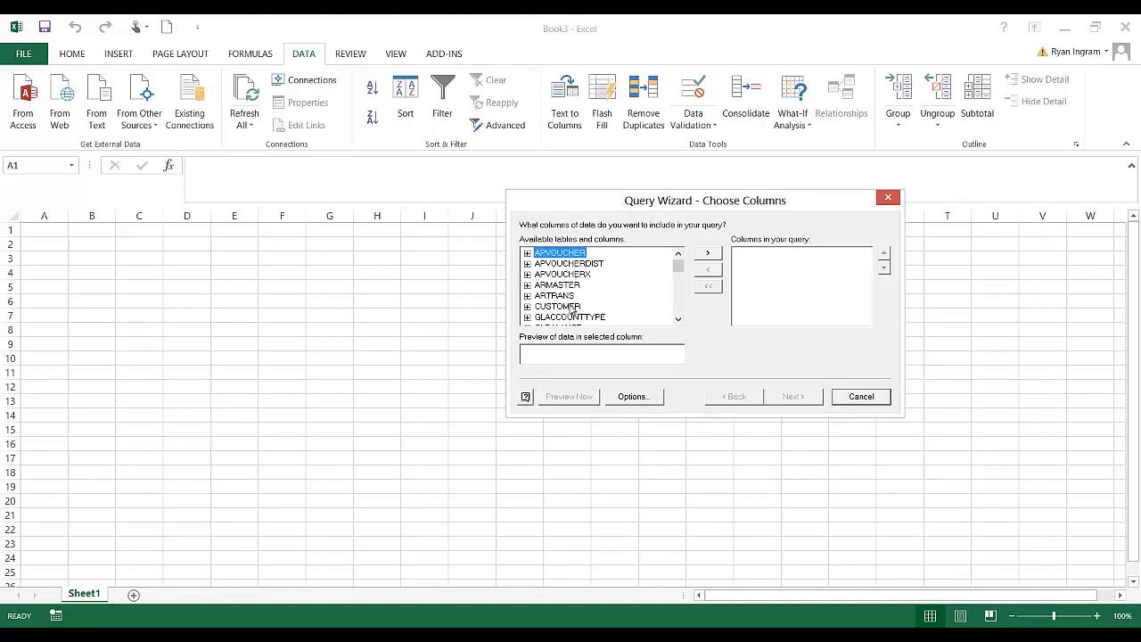
pyautogui.click(558, 307)
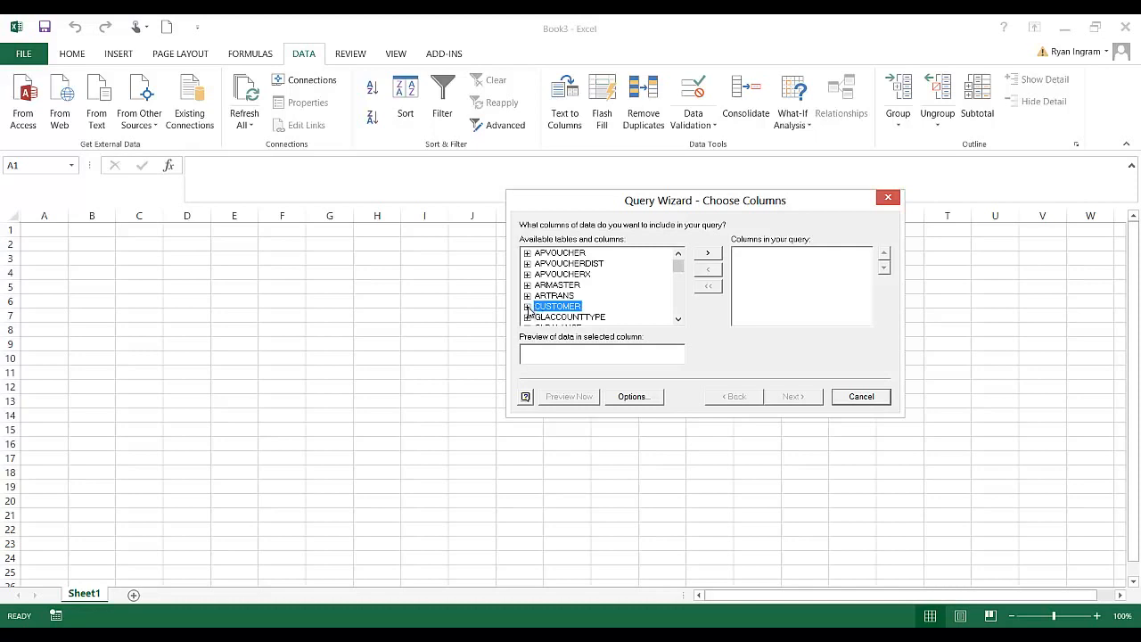
pyautogui.click(528, 306)
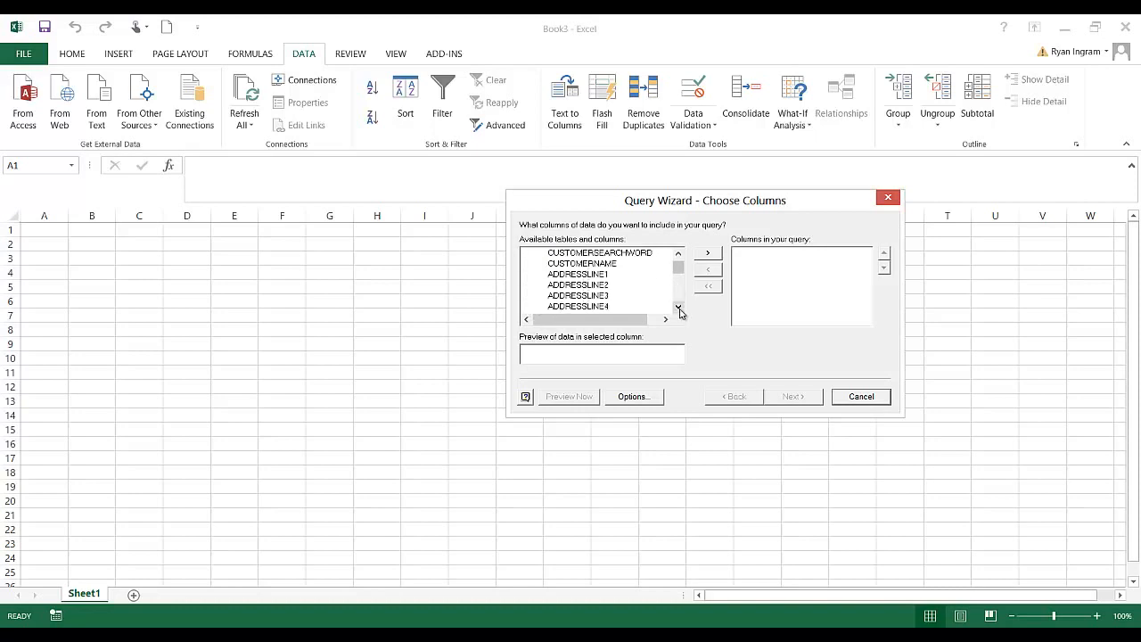
pyautogui.click(678, 307)
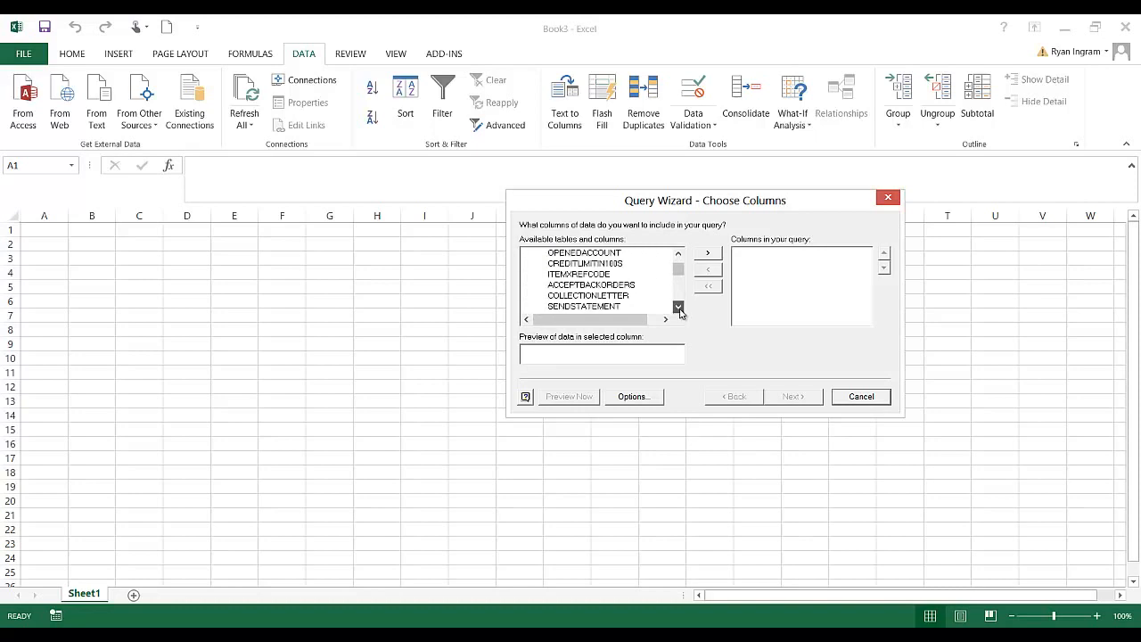
pyautogui.click(678, 307)
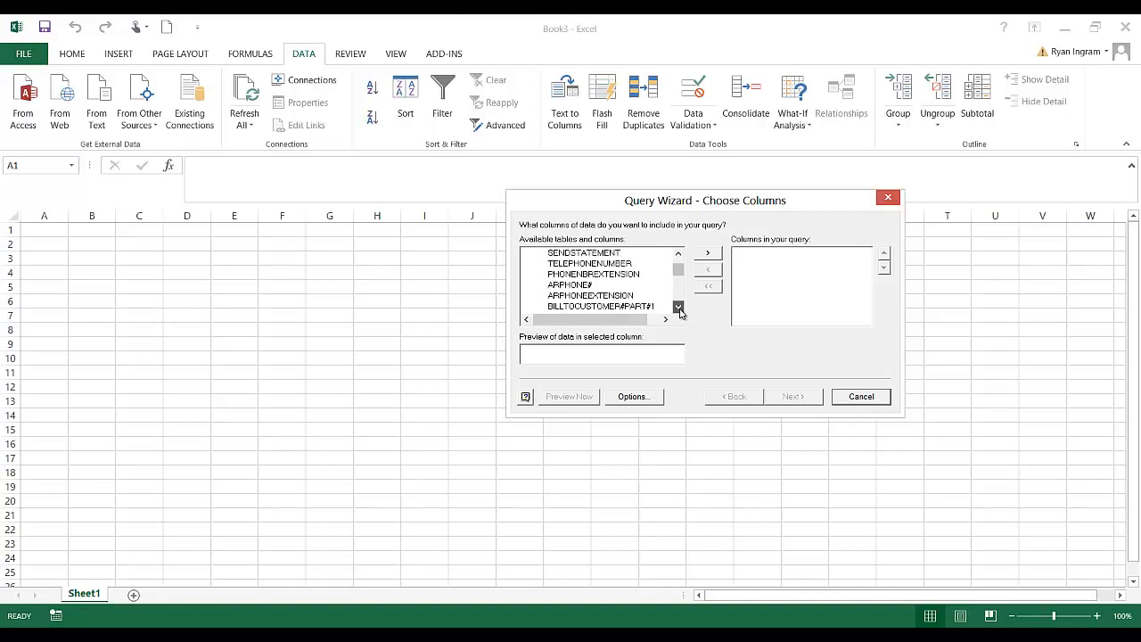
pyautogui.click(677, 307)
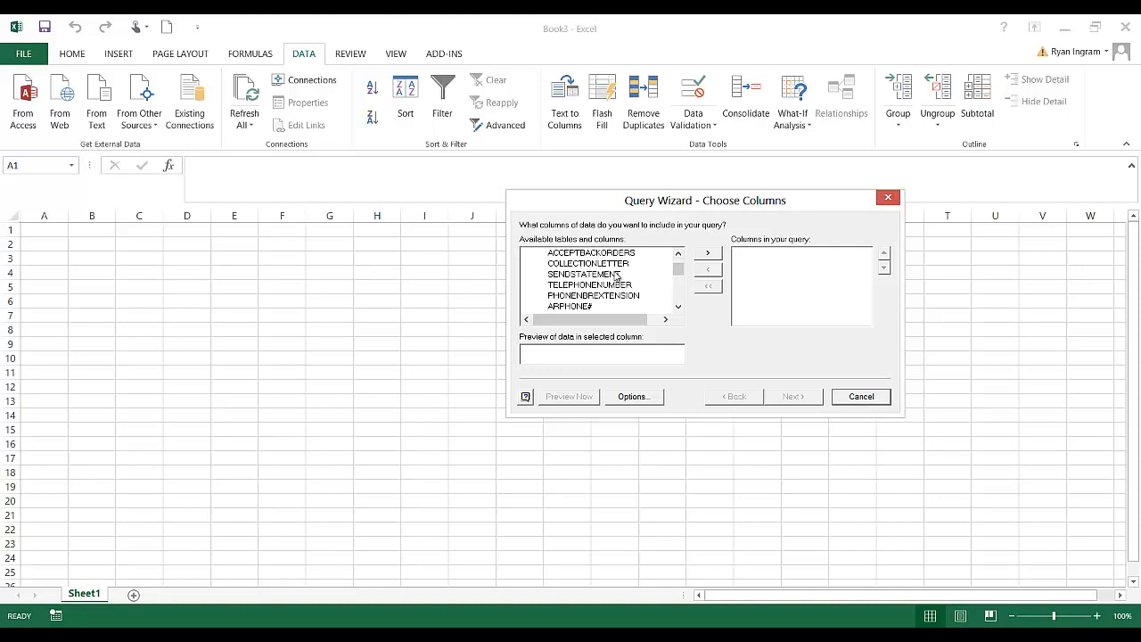
pyautogui.click(677, 253)
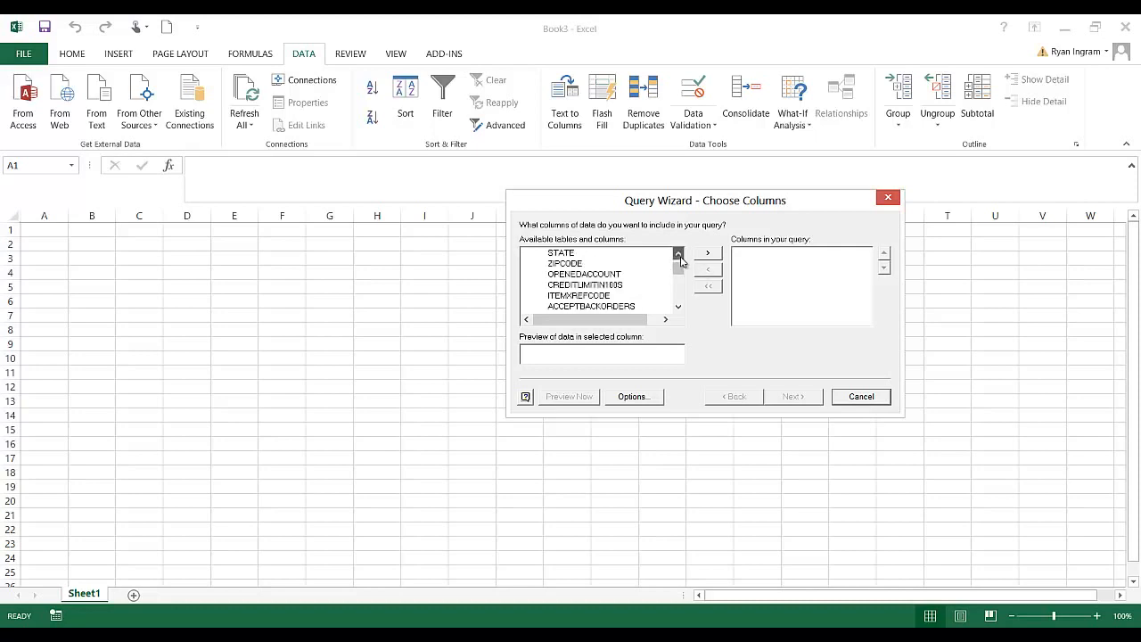
pyautogui.click(678, 253)
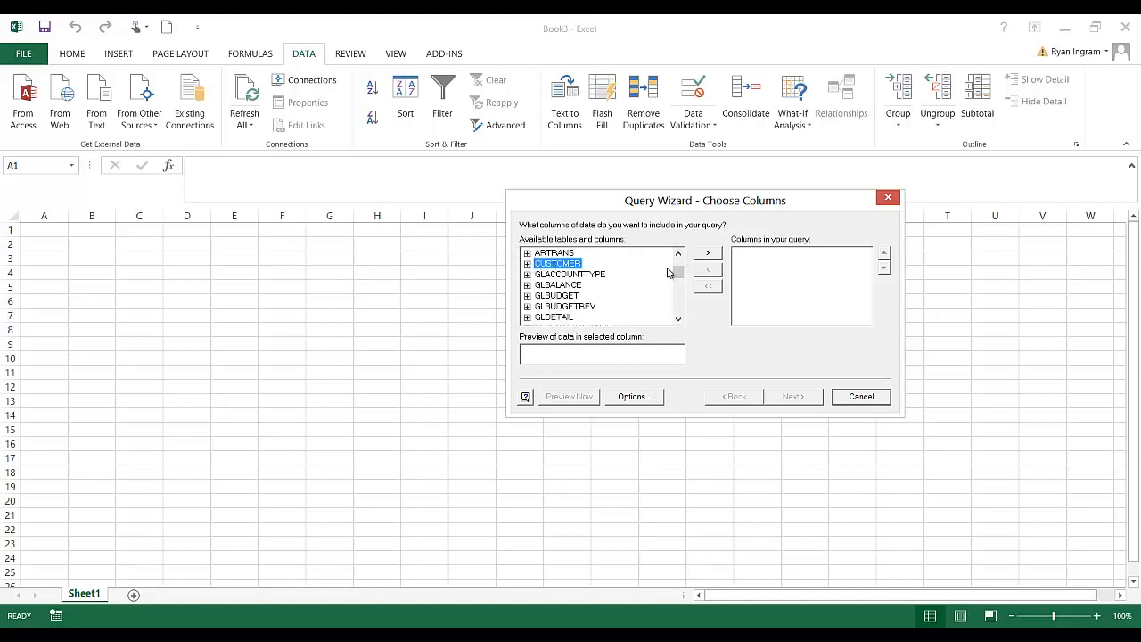
pyautogui.click(706, 253)
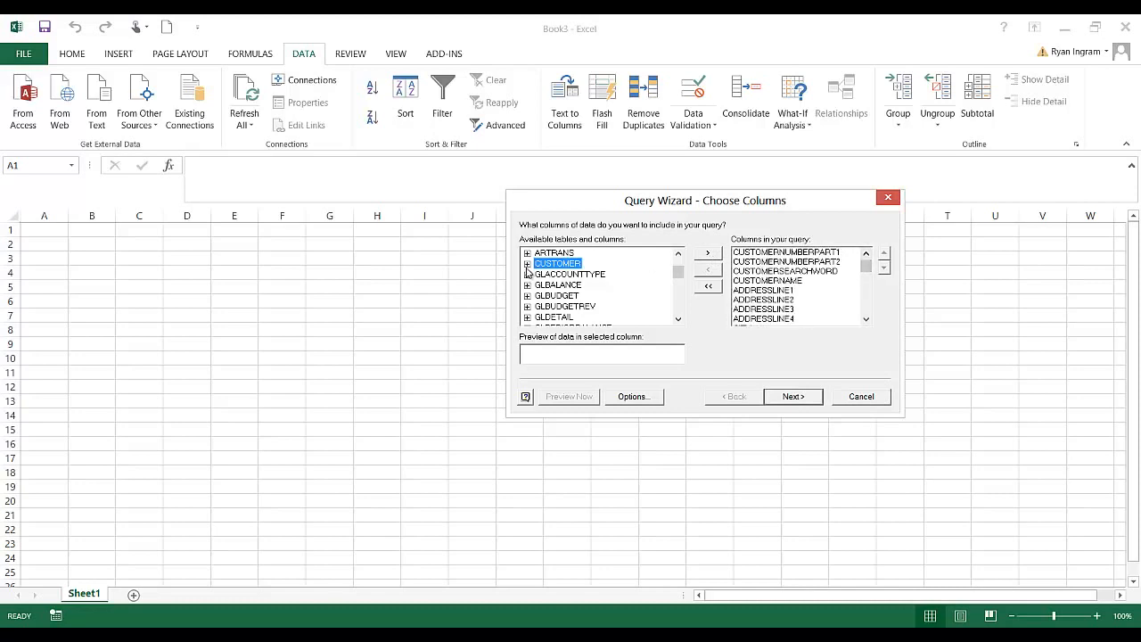
# - Re-add the customer number, name, address and city columns individually, then continue to filtering
pyautogui.click(706, 285)
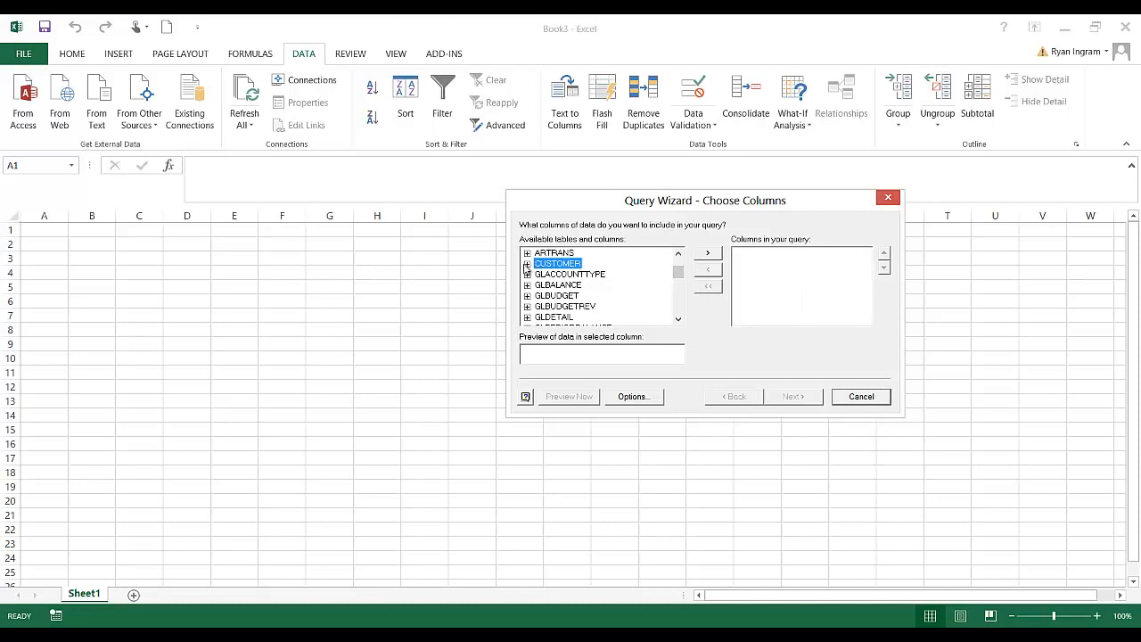
pyautogui.click(527, 263)
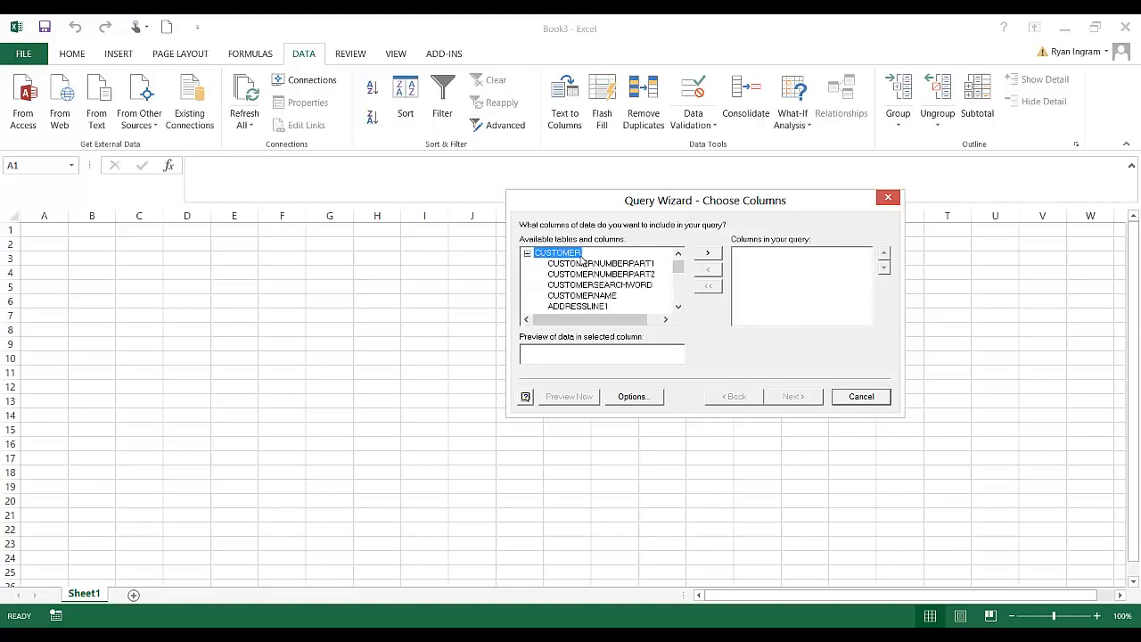
pyautogui.click(596, 264)
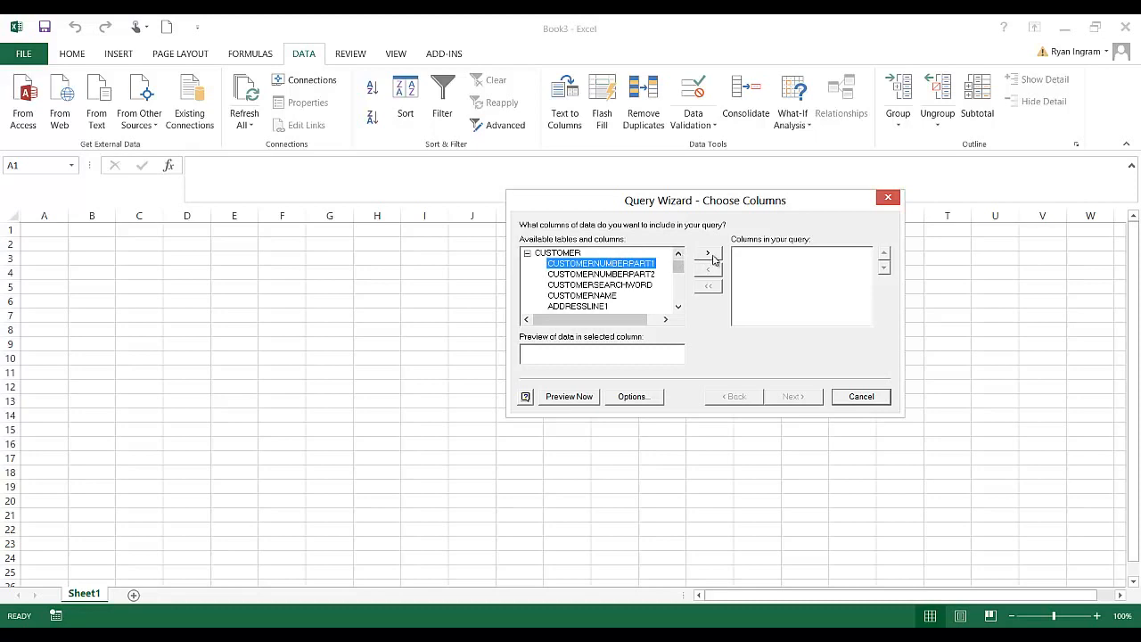
pyautogui.click(706, 253)
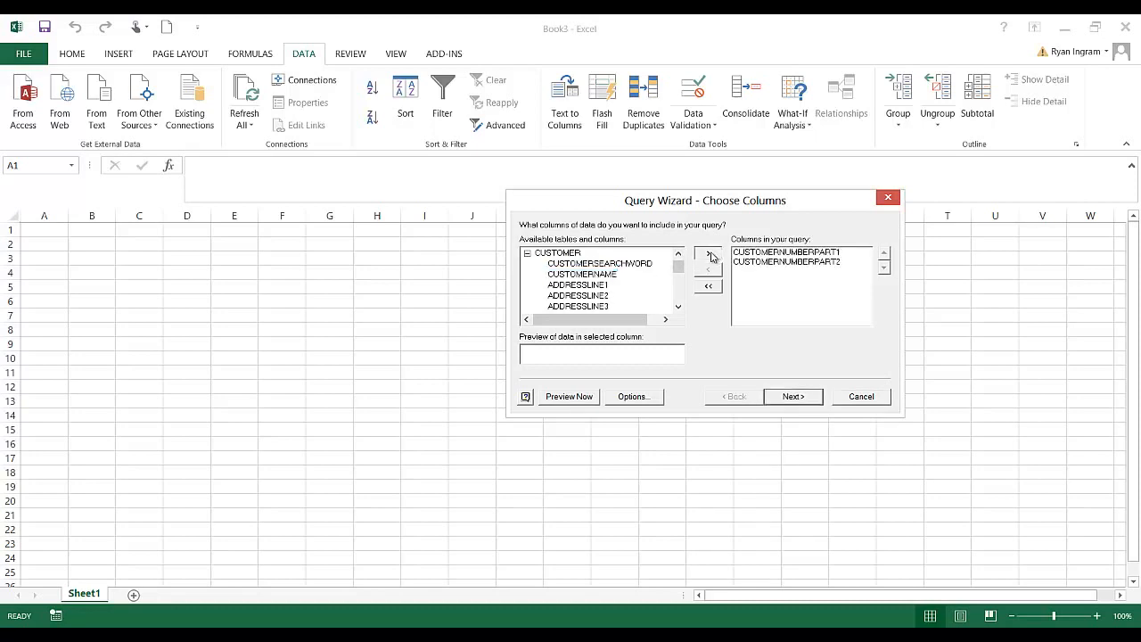
pyautogui.click(706, 253)
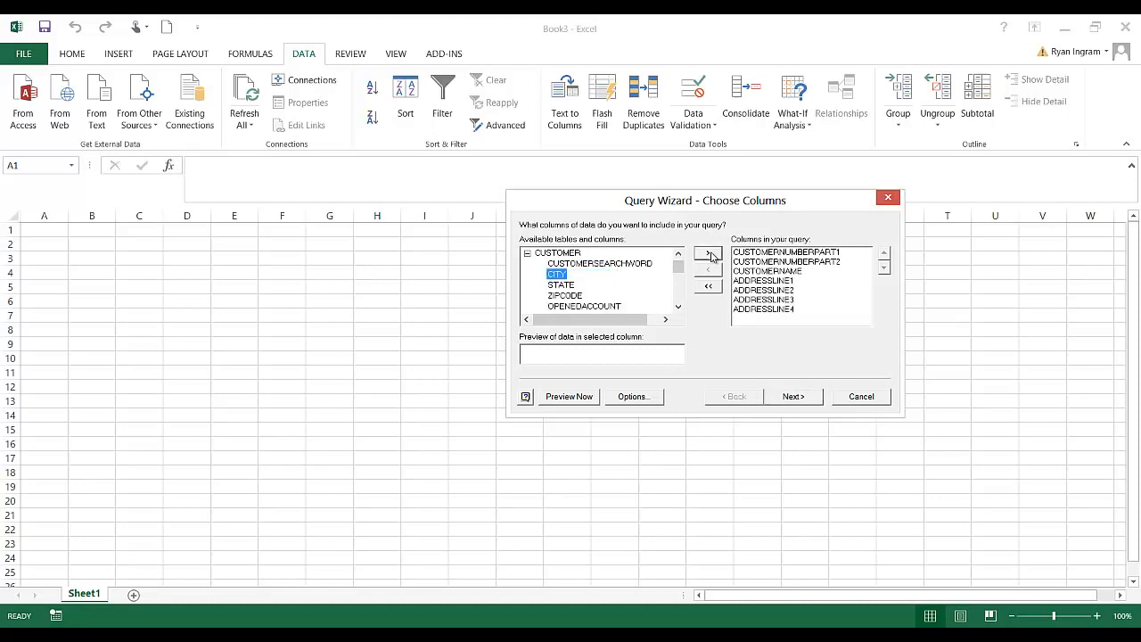
pyautogui.click(706, 253)
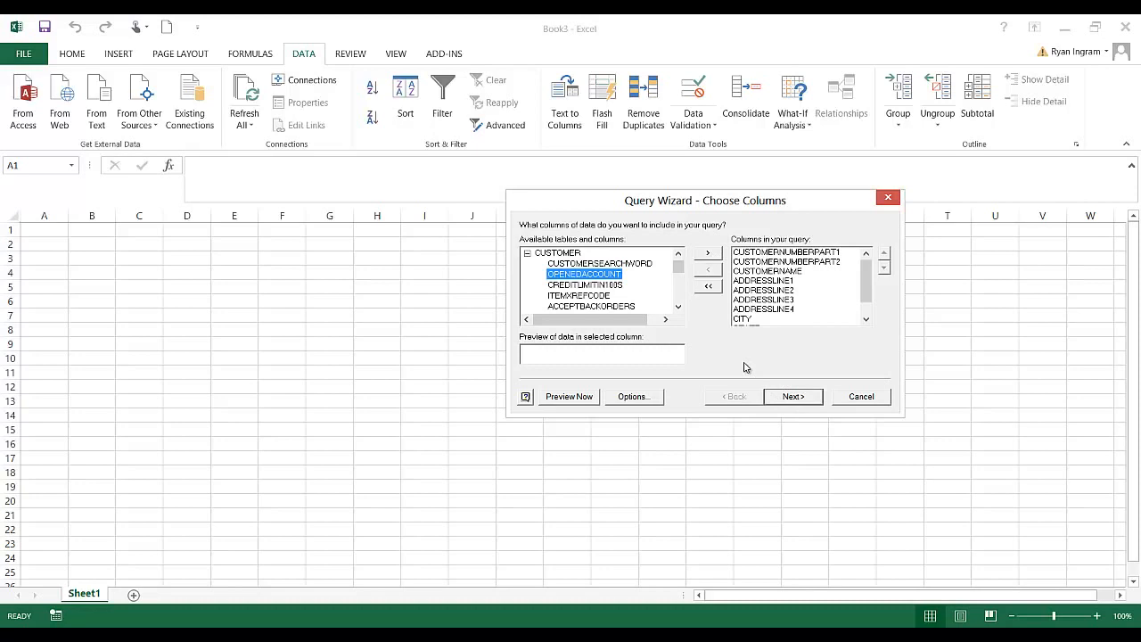
pyautogui.click(677, 310)
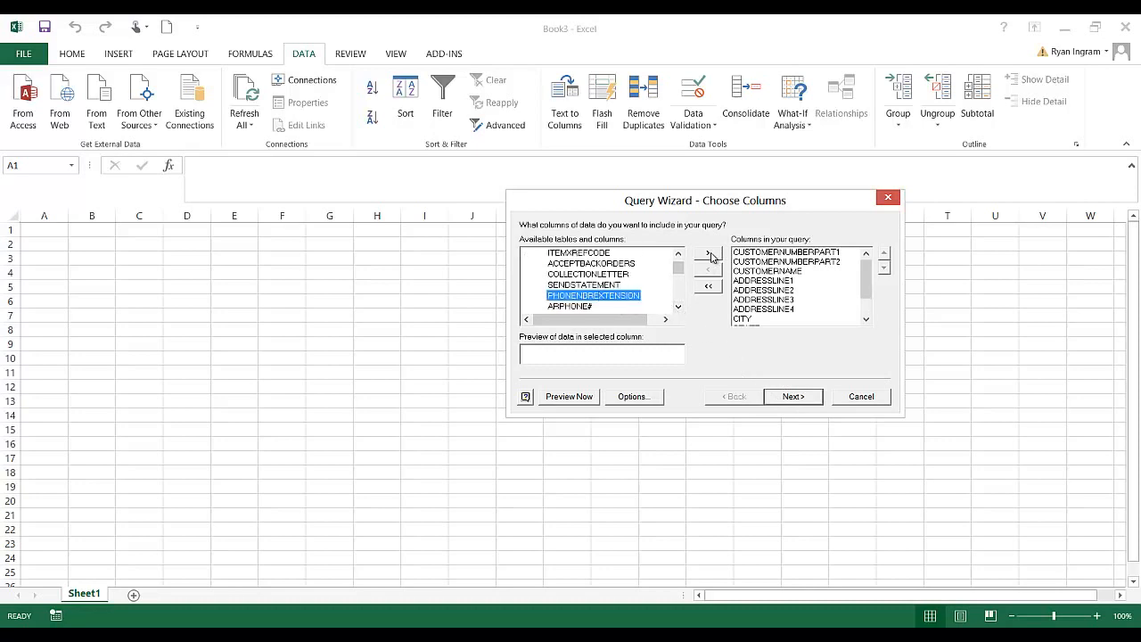
pyautogui.moveTo(788, 382)
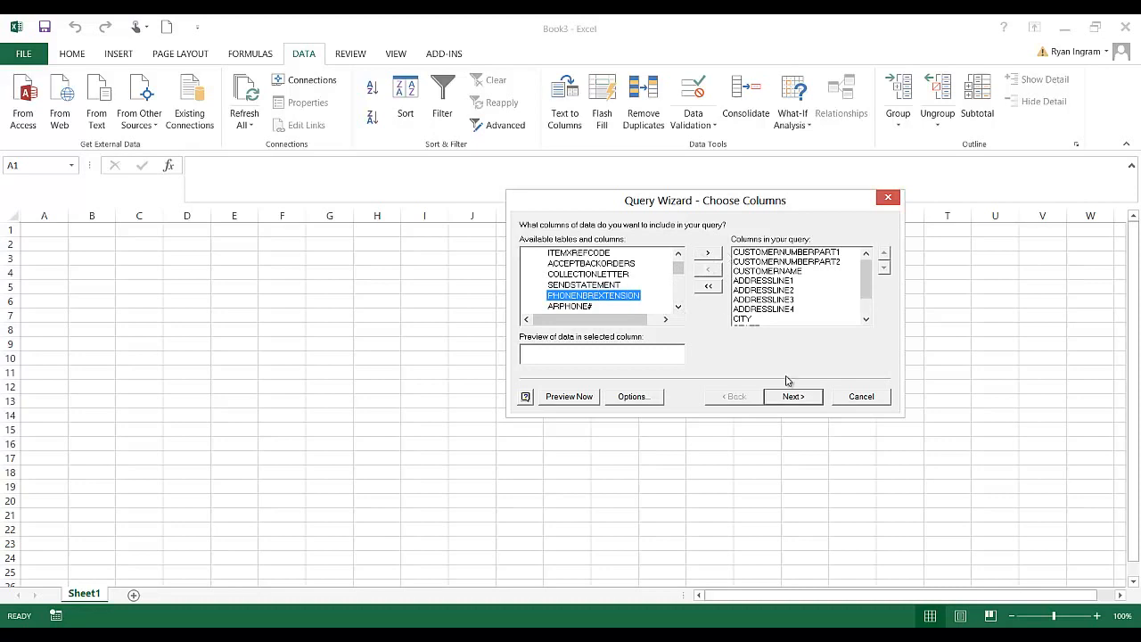
pyautogui.click(792, 395)
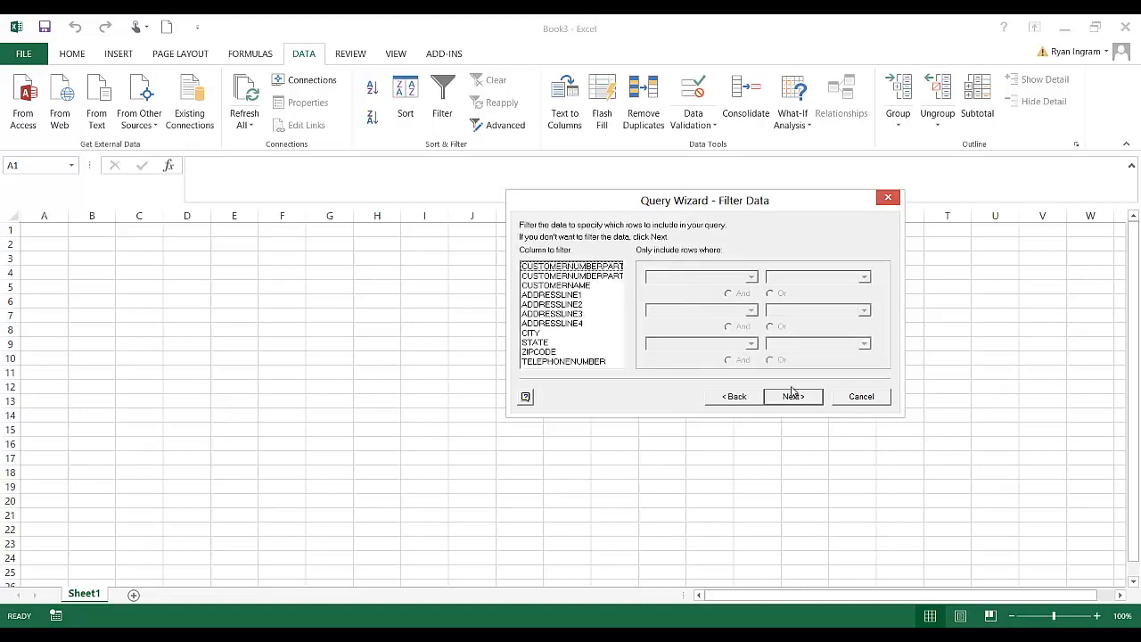
pyautogui.moveTo(702, 265)
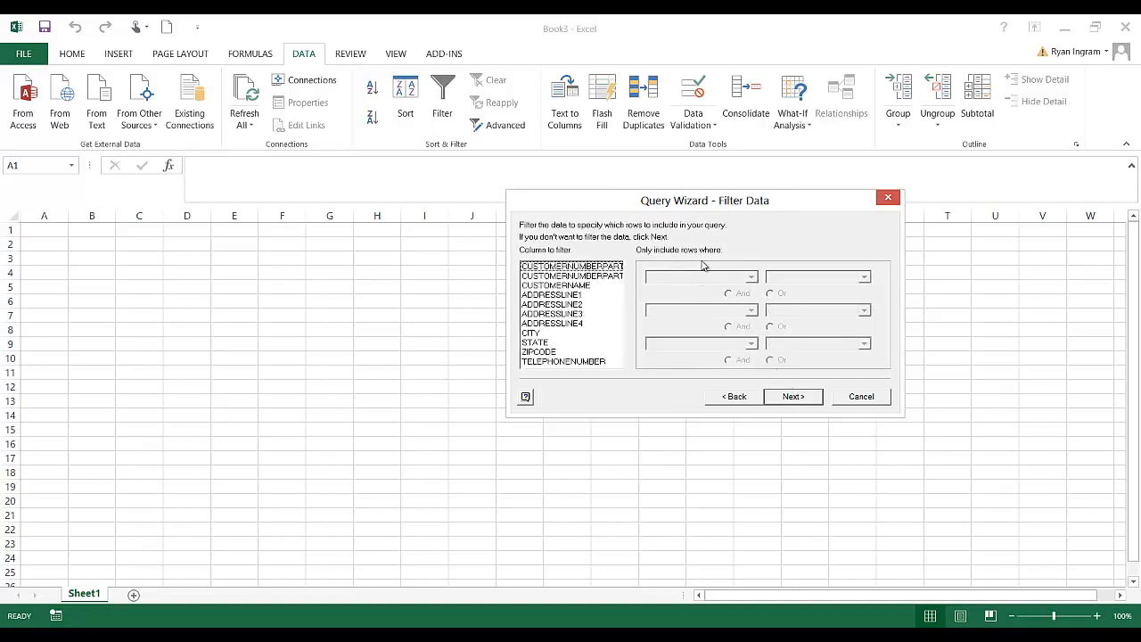
pyautogui.moveTo(802, 275)
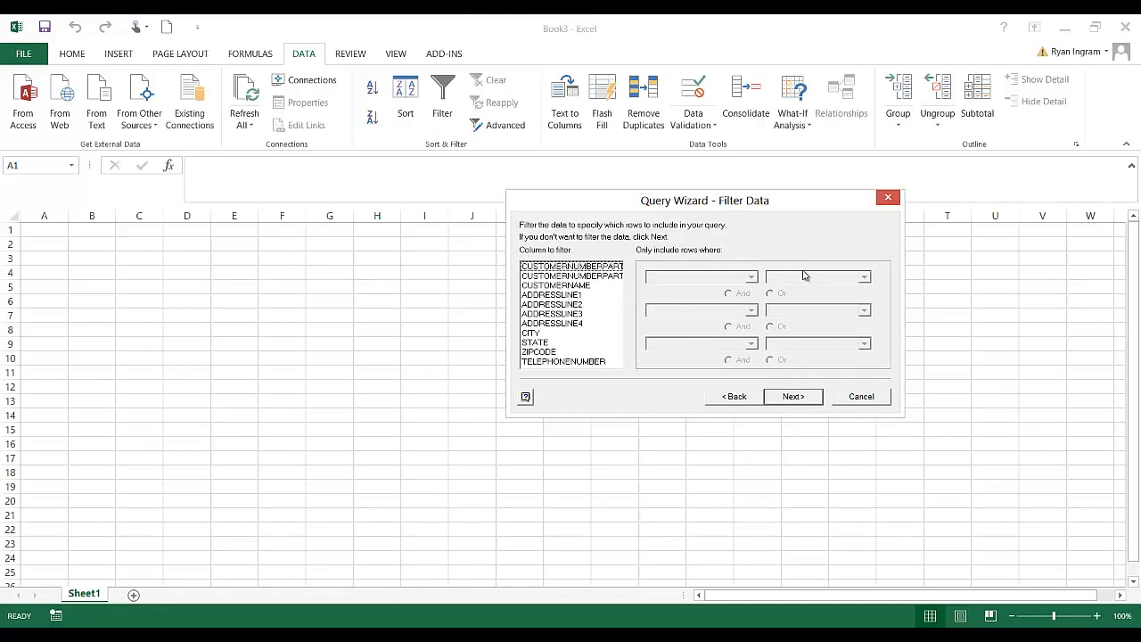
pyautogui.moveTo(788, 289)
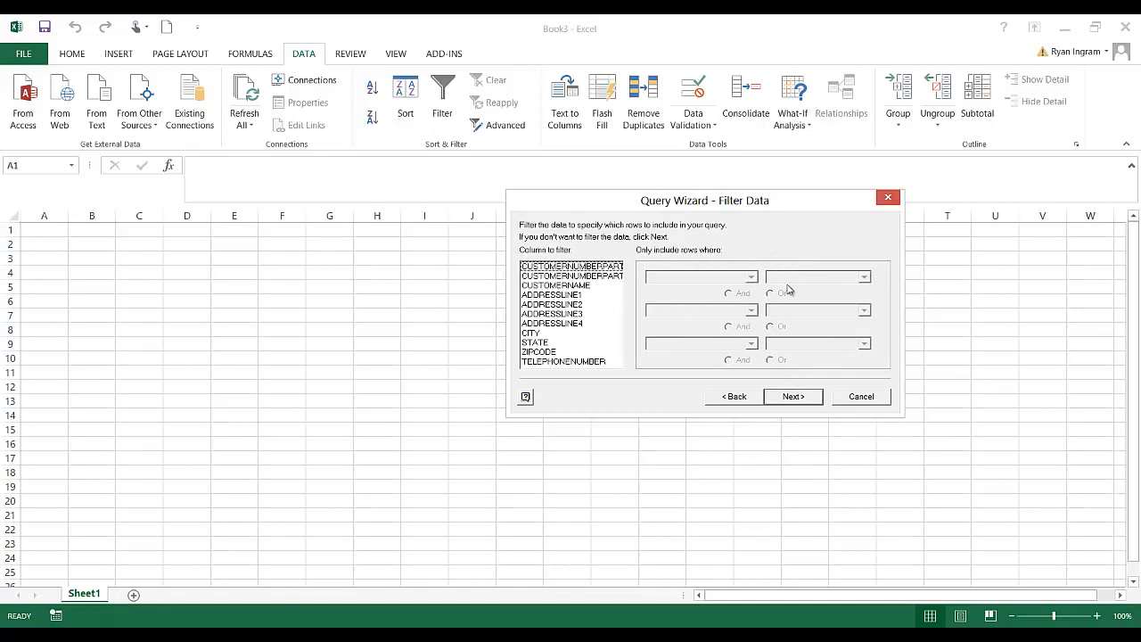
pyautogui.moveTo(603, 341)
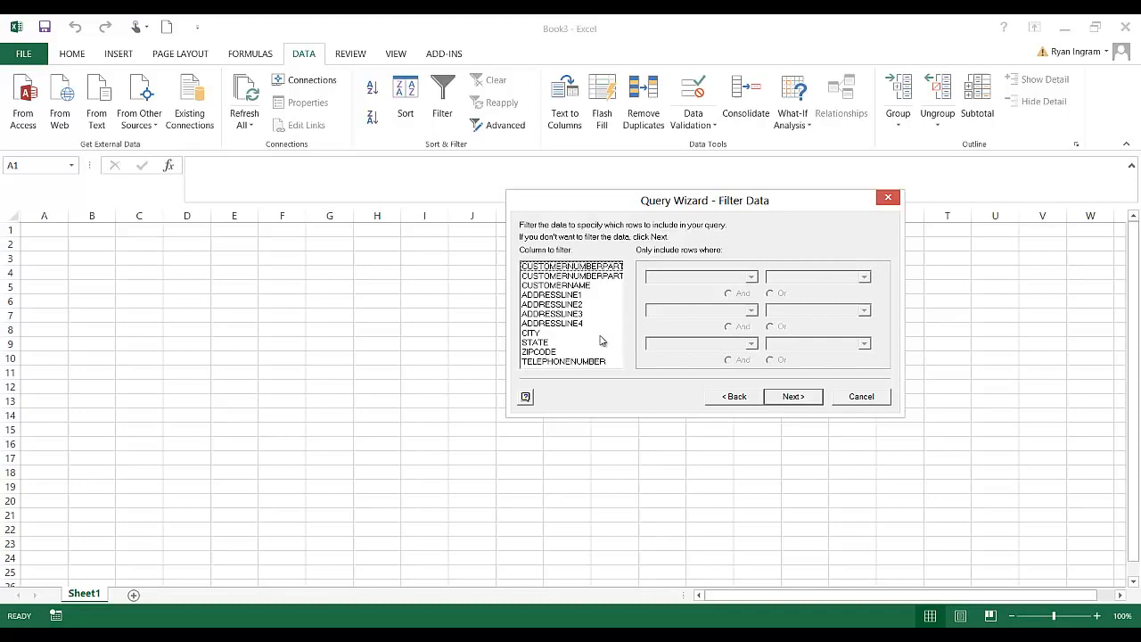
# - Filter rows to STATE equals IN and continue to the sort step
pyautogui.click(534, 342)
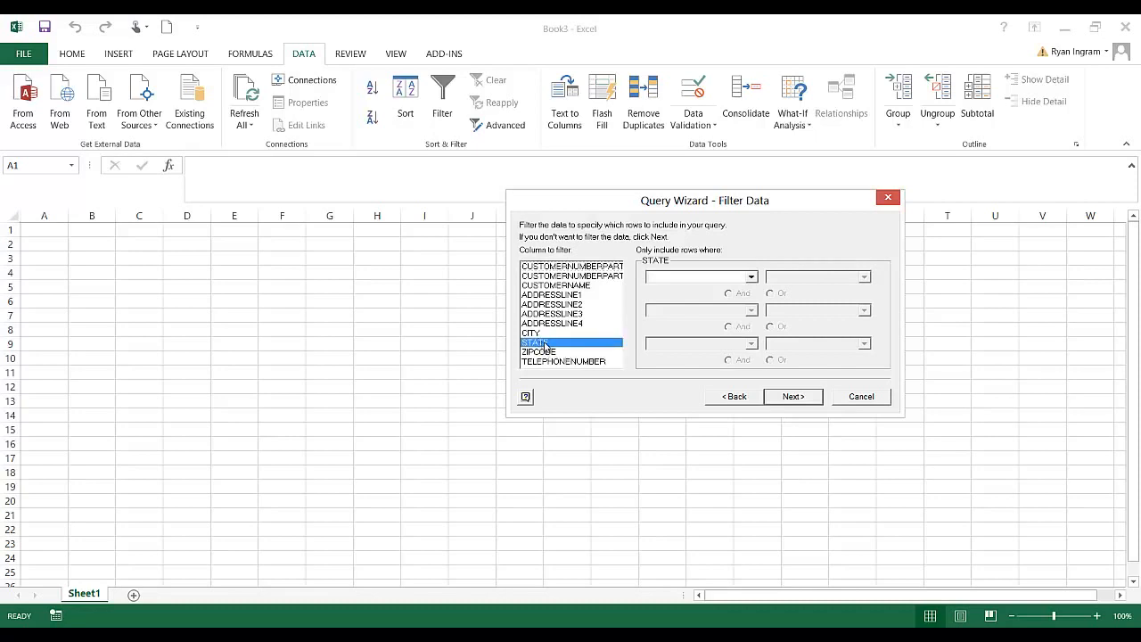
pyautogui.click(751, 277)
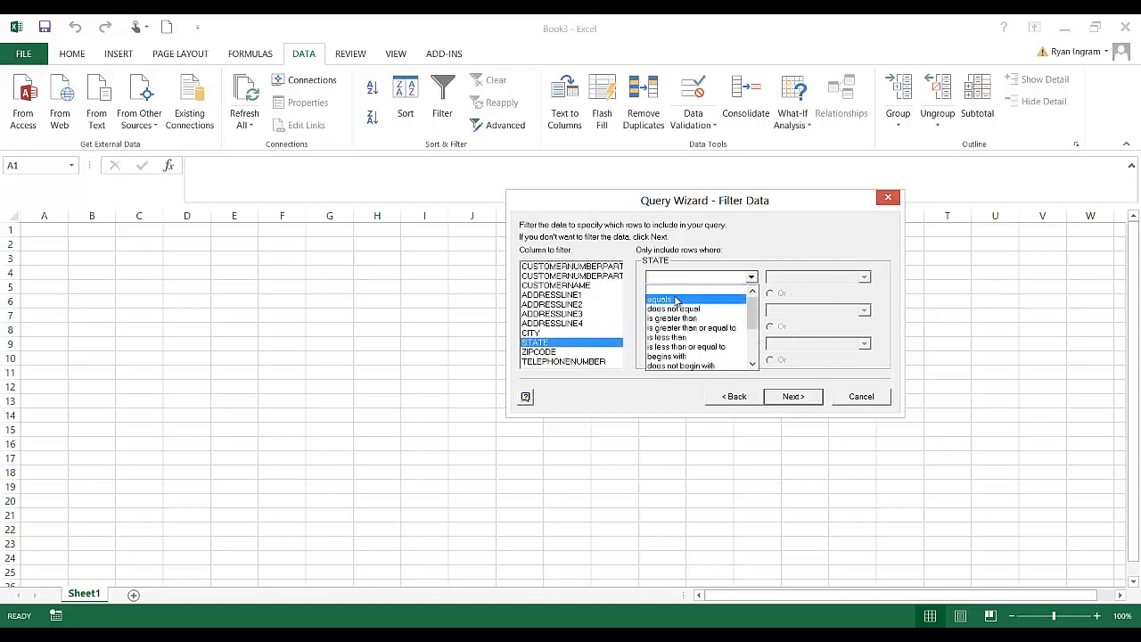
pyautogui.click(660, 296)
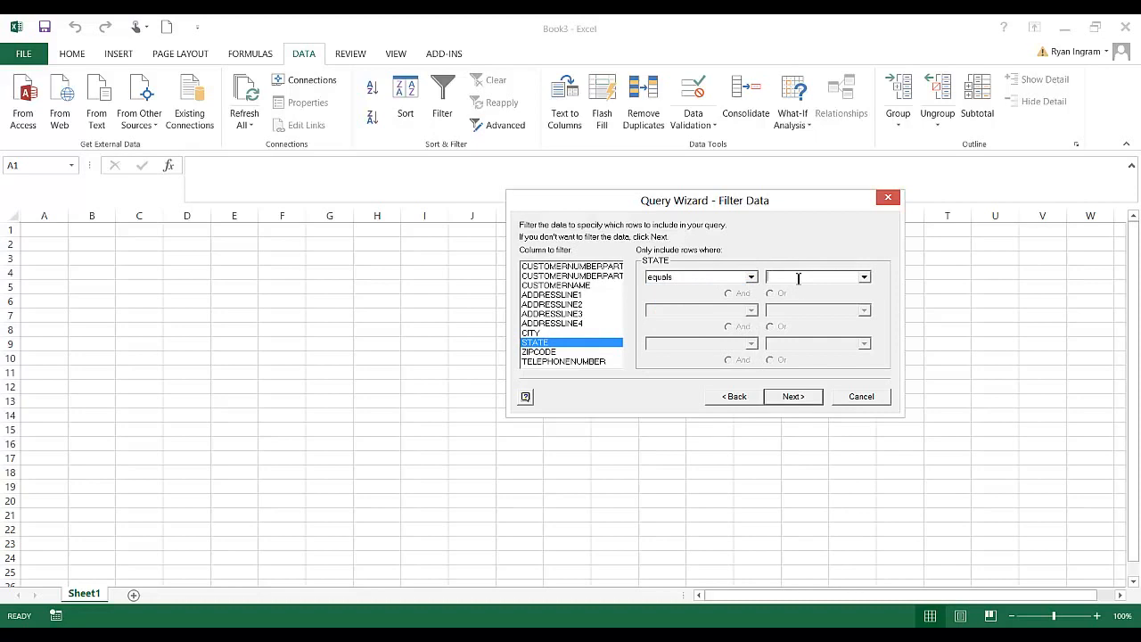
pyautogui.write('IN')
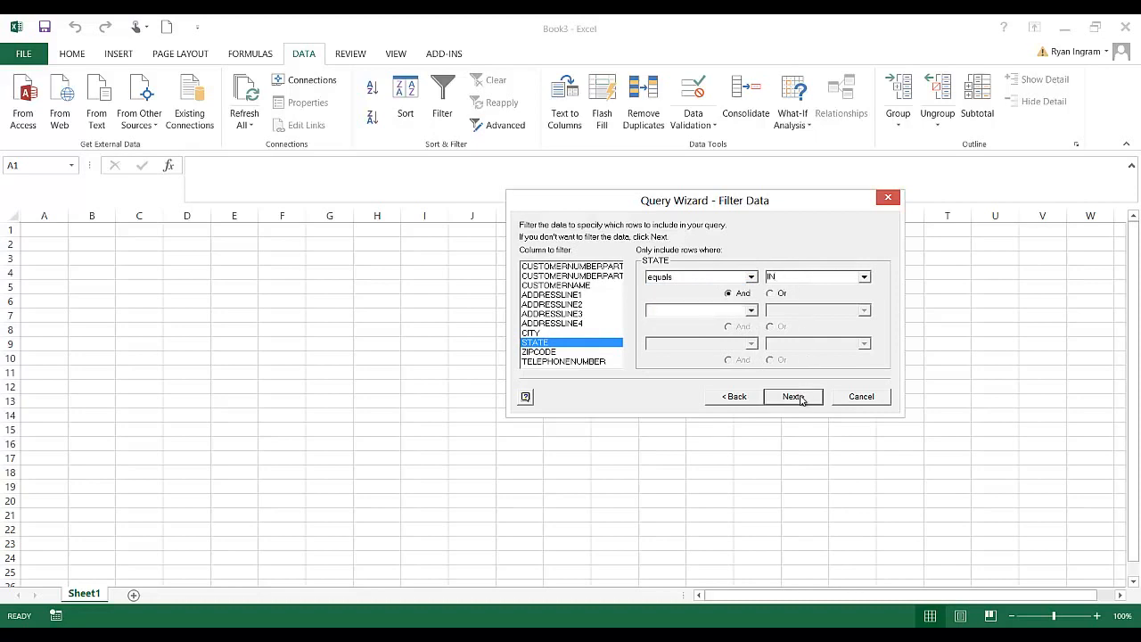
pyautogui.click(791, 396)
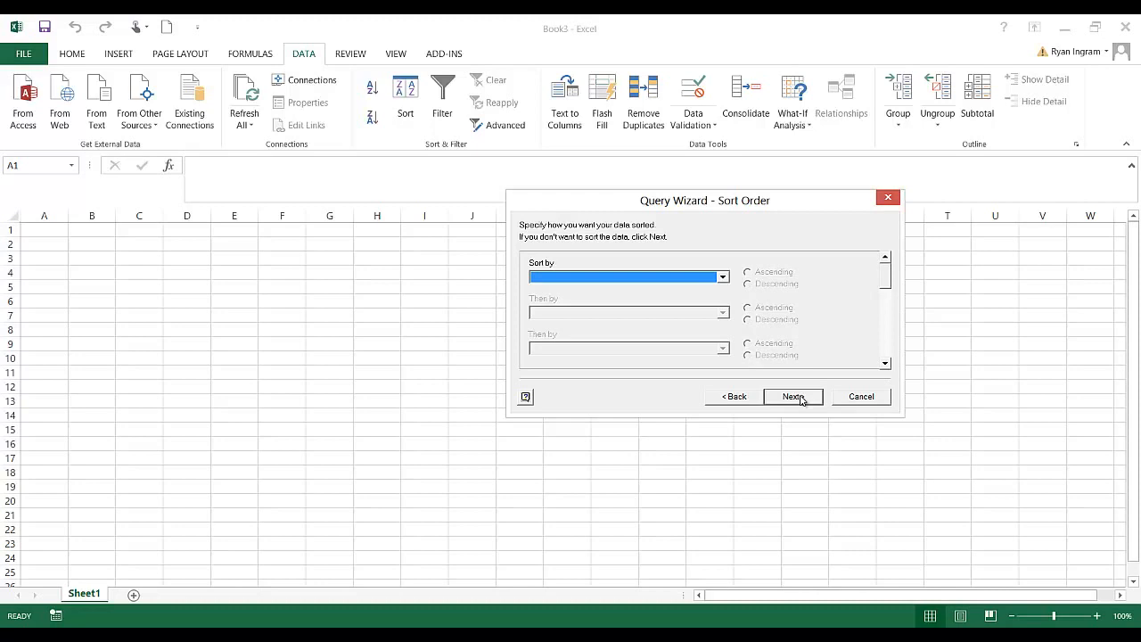
# - Skip sorting and finish the query, returning data to Microsoft Excel
pyautogui.click(791, 396)
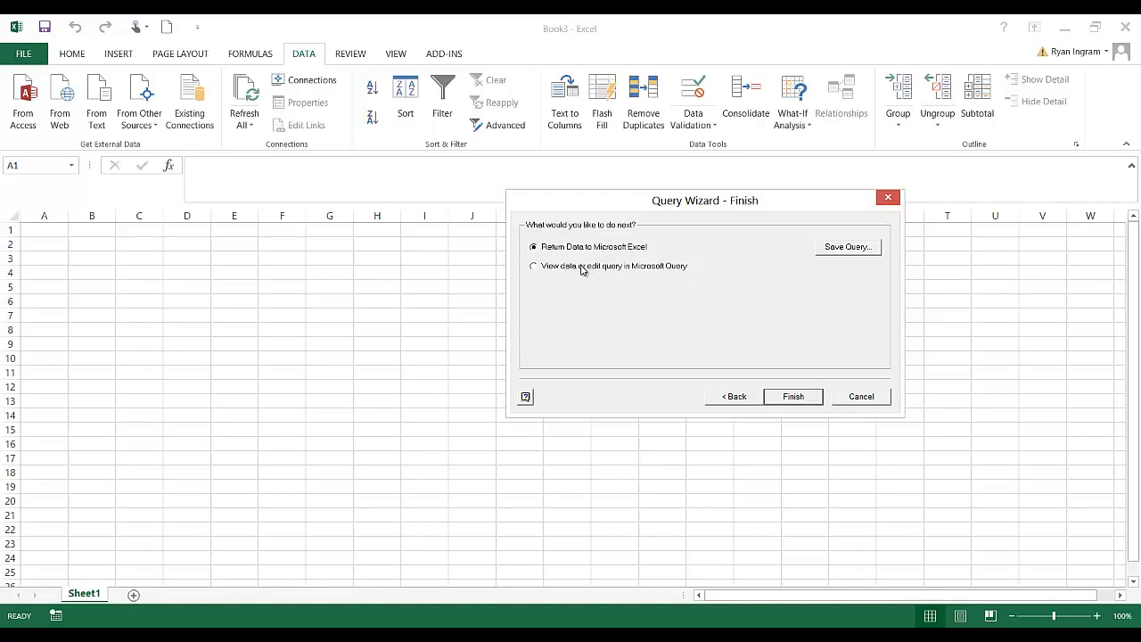
pyautogui.moveTo(745, 333)
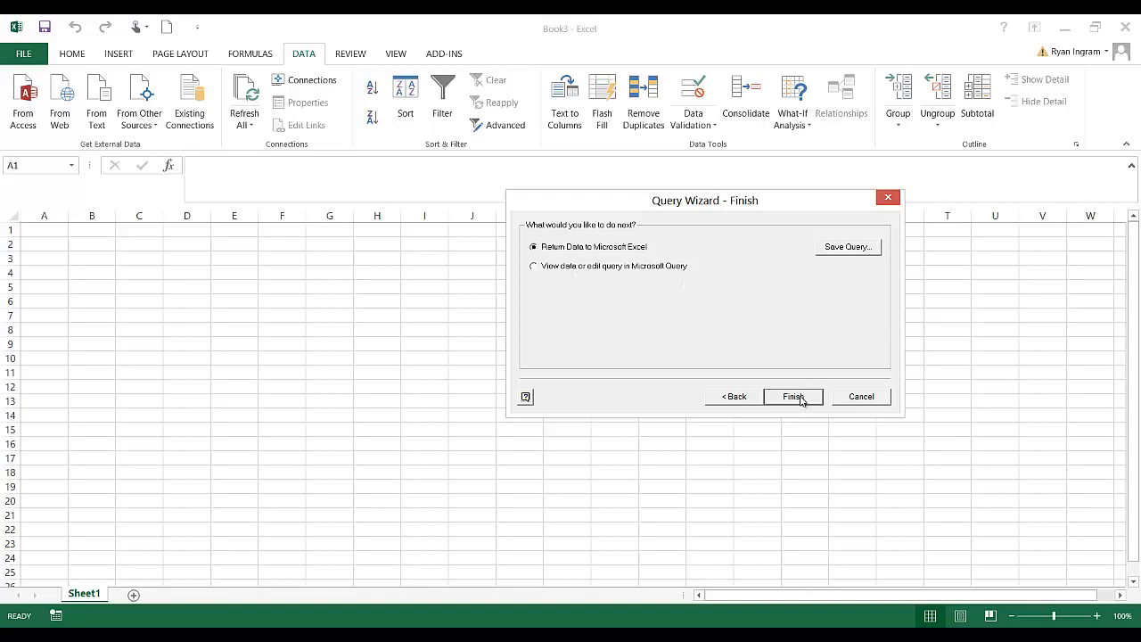
pyautogui.click(791, 396)
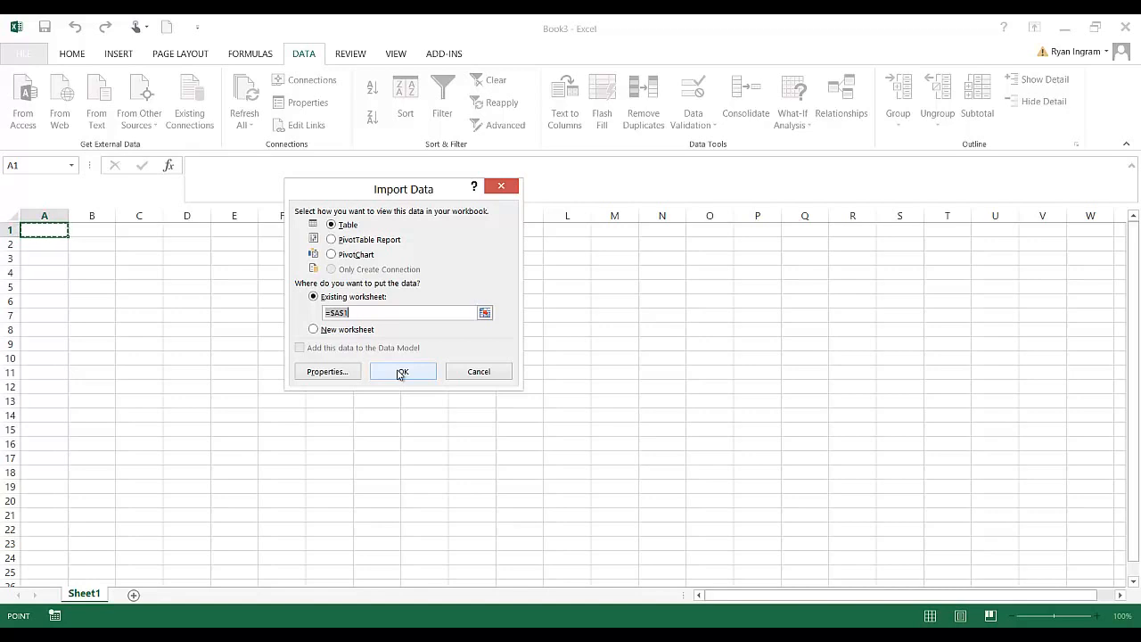
# - Import the results as a table at $A$1 on the existing worksheet
pyautogui.click(403, 371)
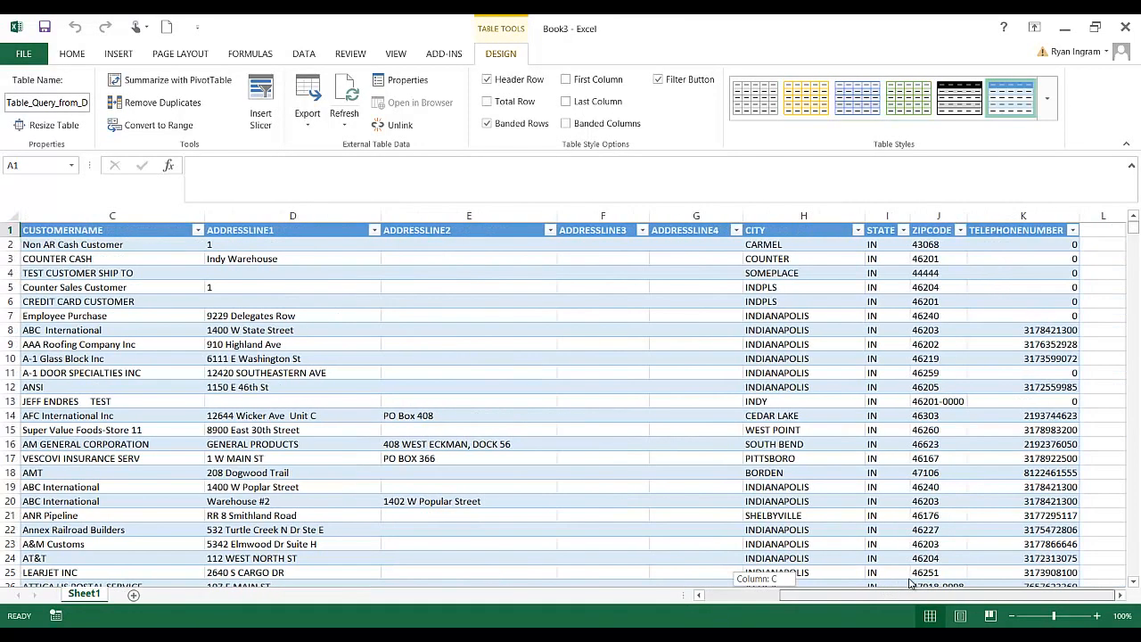
# - Refresh the Indiana customer table from a cell's context menu to reload the iSeries query data
pyautogui.hscroll(-3)
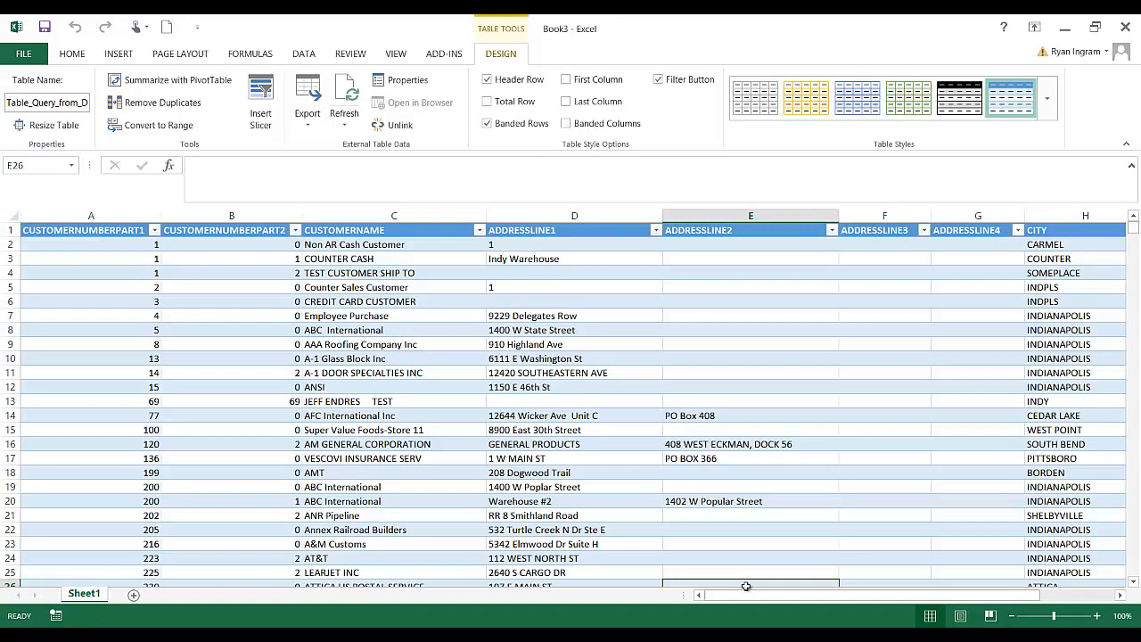
pyautogui.moveTo(262, 296)
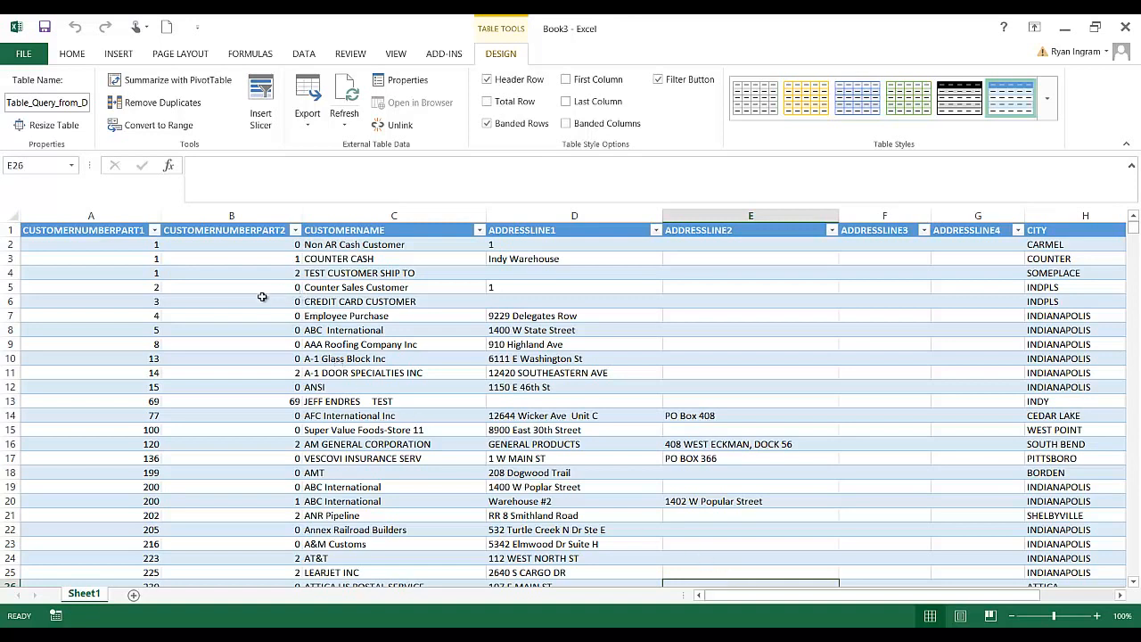
pyautogui.click(344, 93)
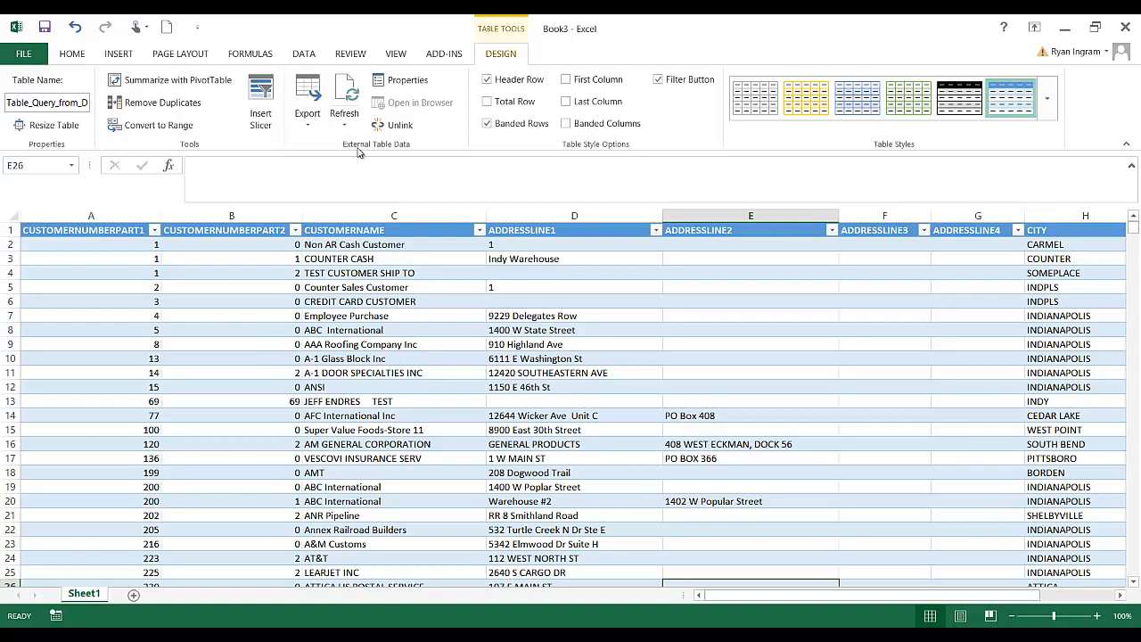
pyautogui.moveTo(344, 89)
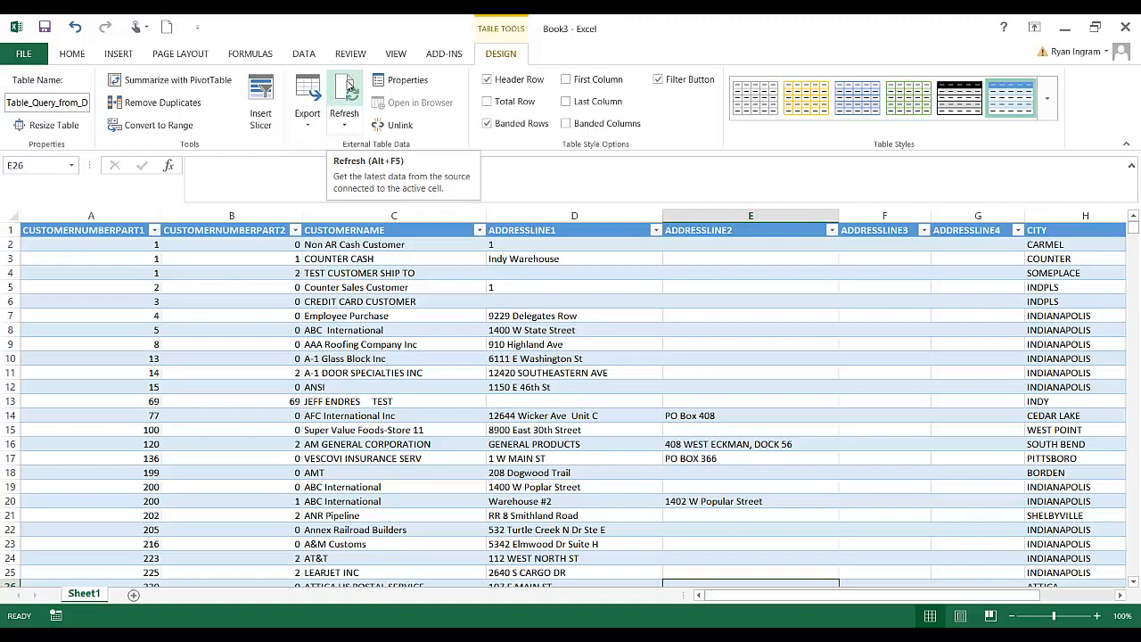
pyautogui.rightClick(232, 259)
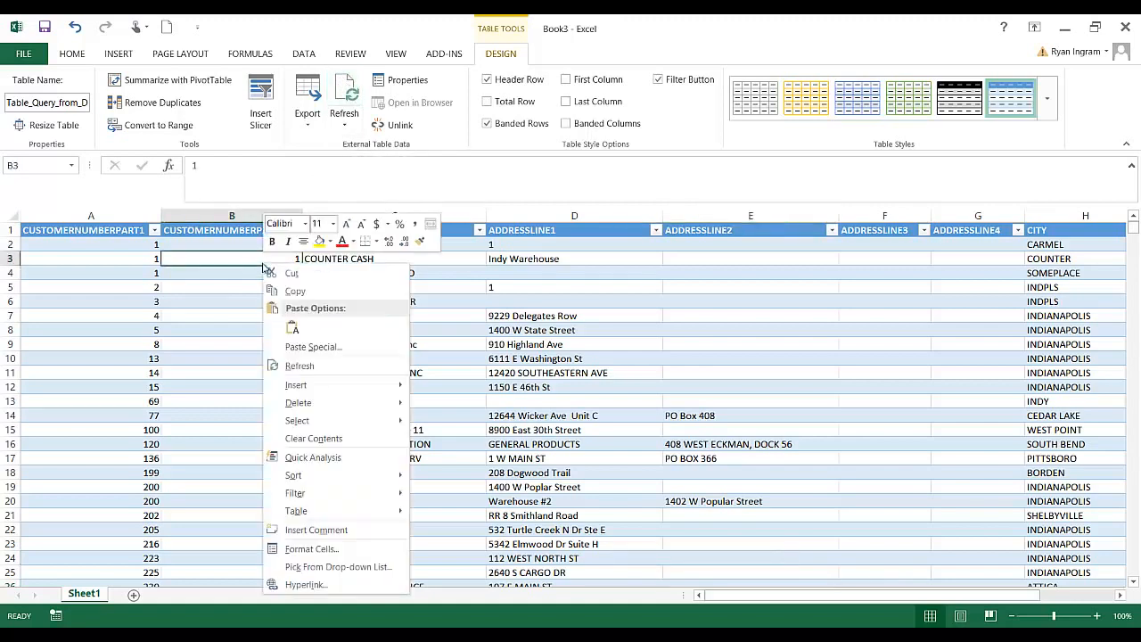
pyautogui.moveTo(307, 378)
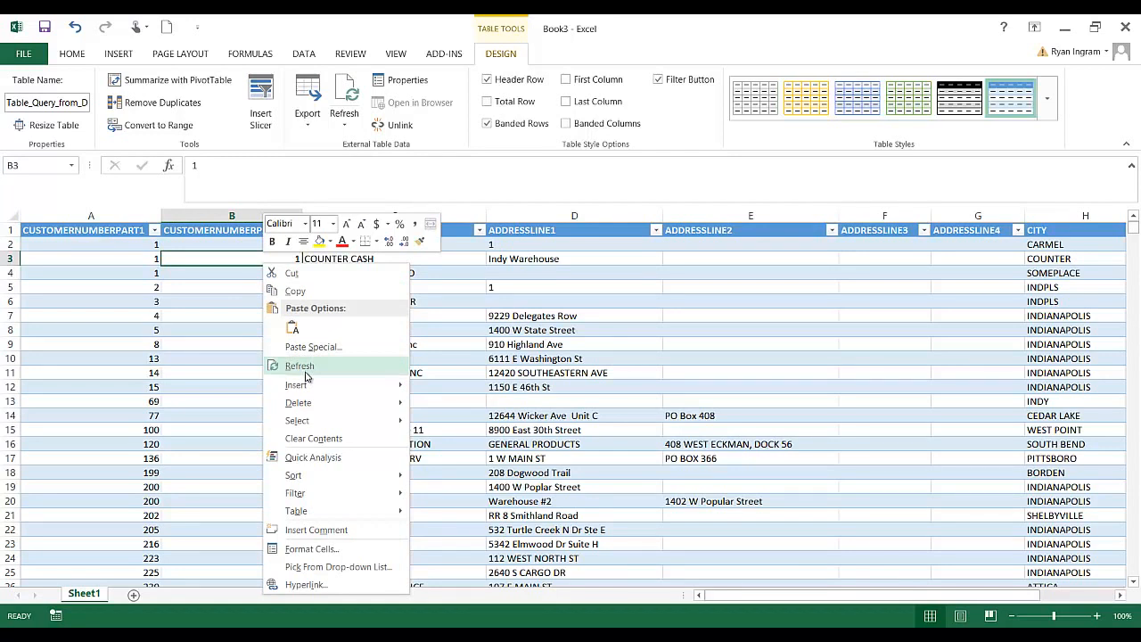
pyautogui.click(300, 365)
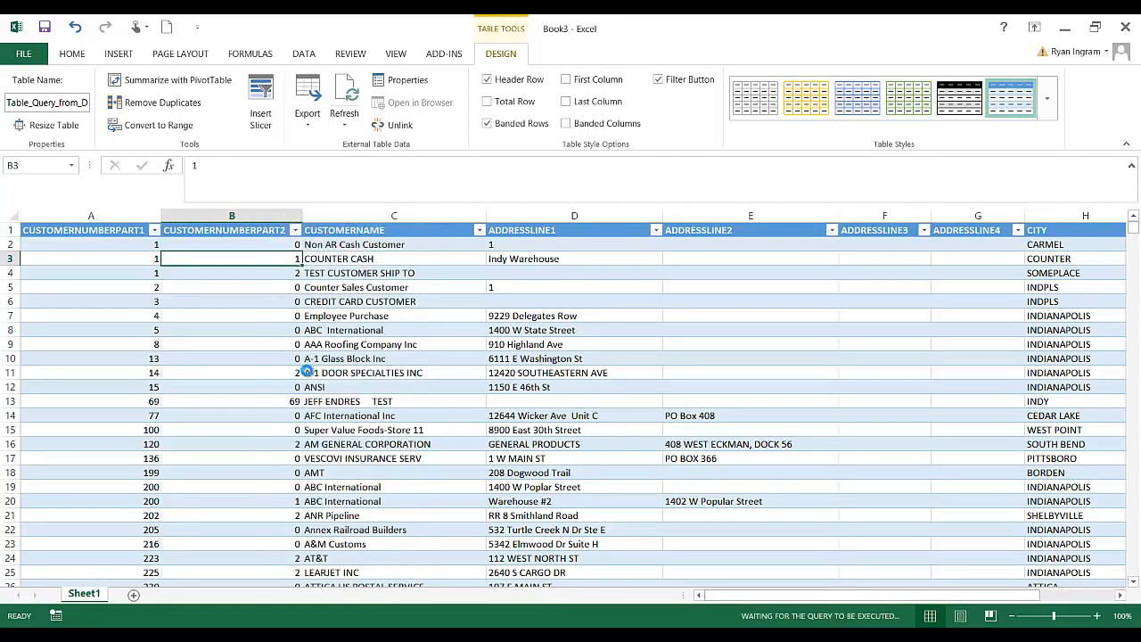